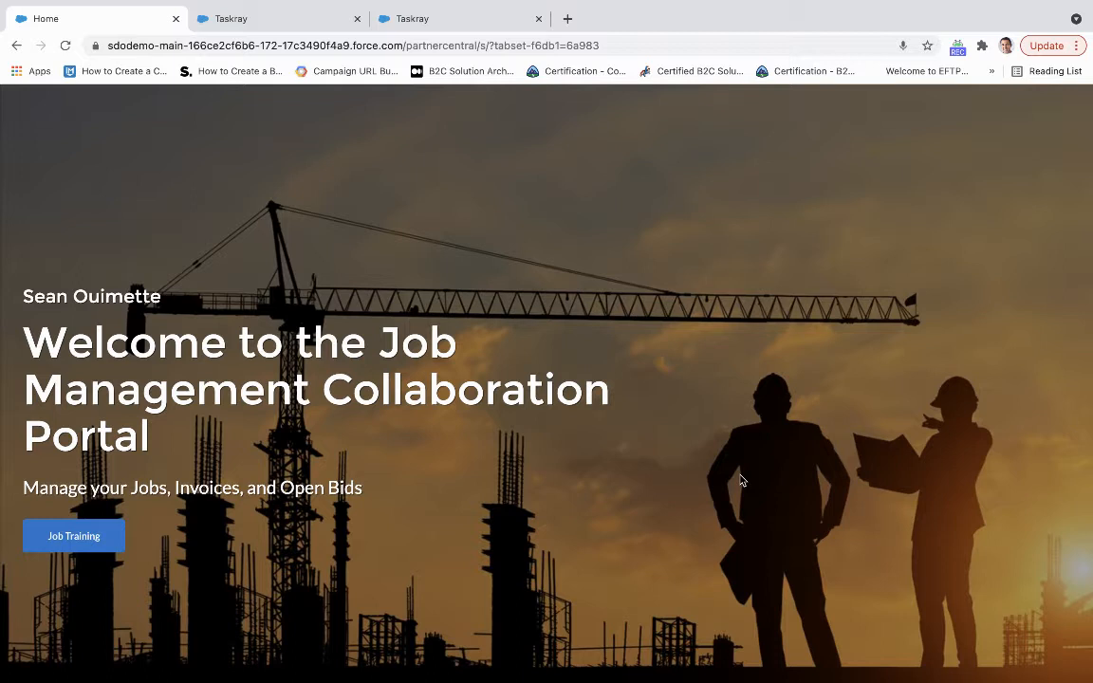
mouse_move(543, 356)
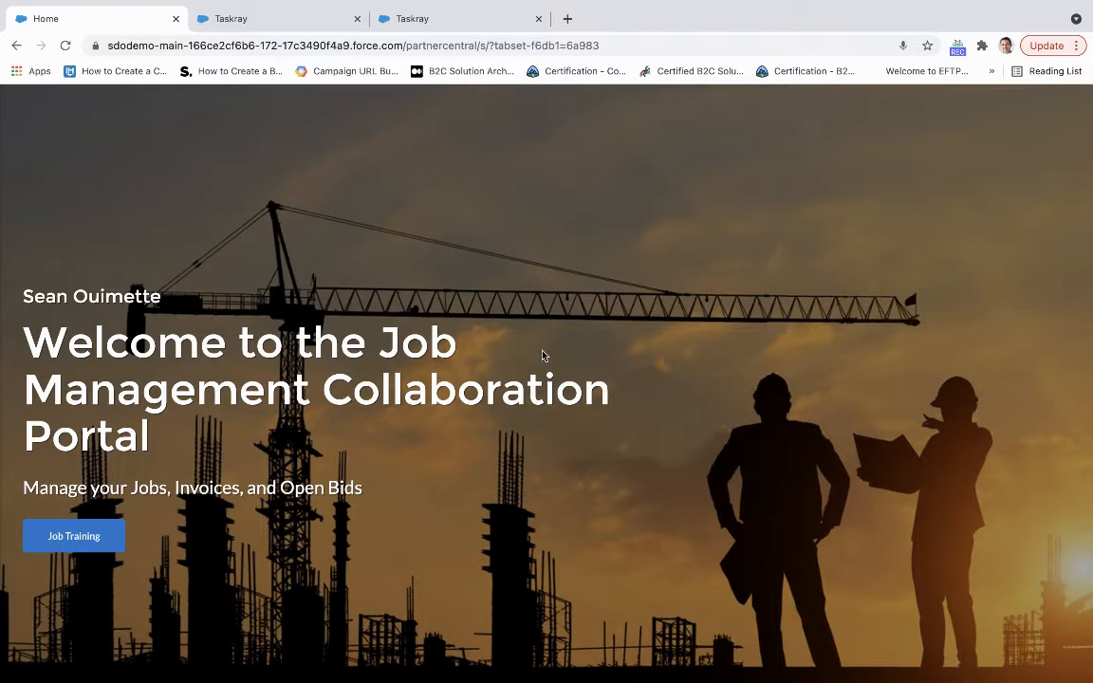
Scroll the portal home page down to the TaskRay Today and TaskRay Time widgets.
scroll("down", 3)
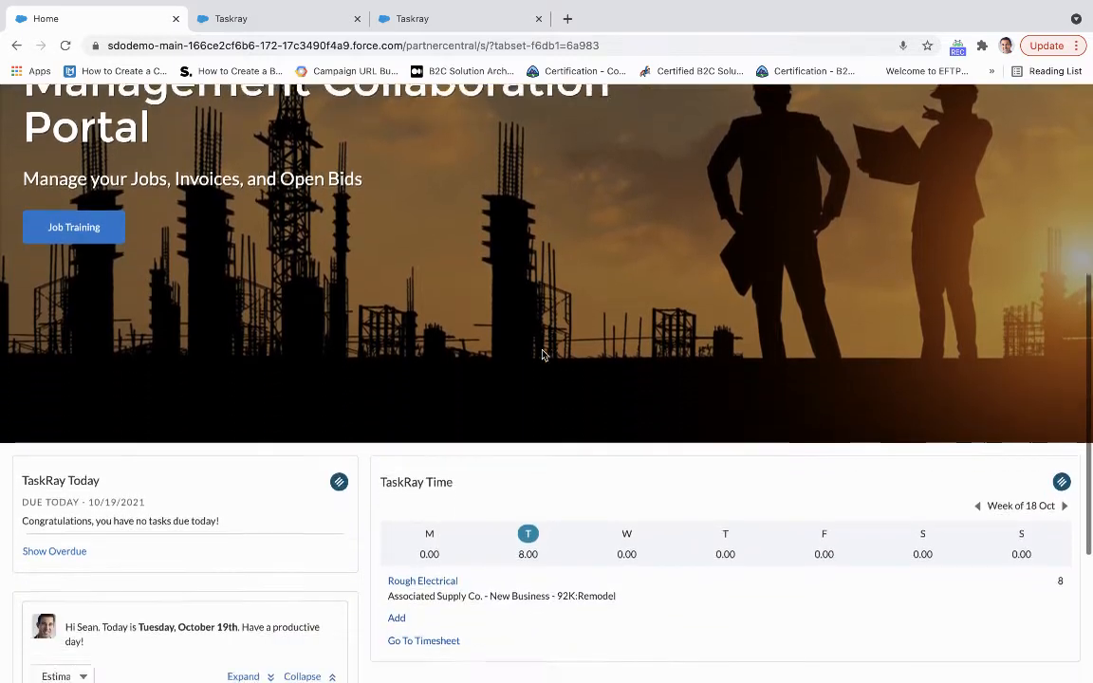
Log an 8-hour Rough Plumbing time entry for today, bringing Tuesday to 16.00 hours.
scroll("down", 3)
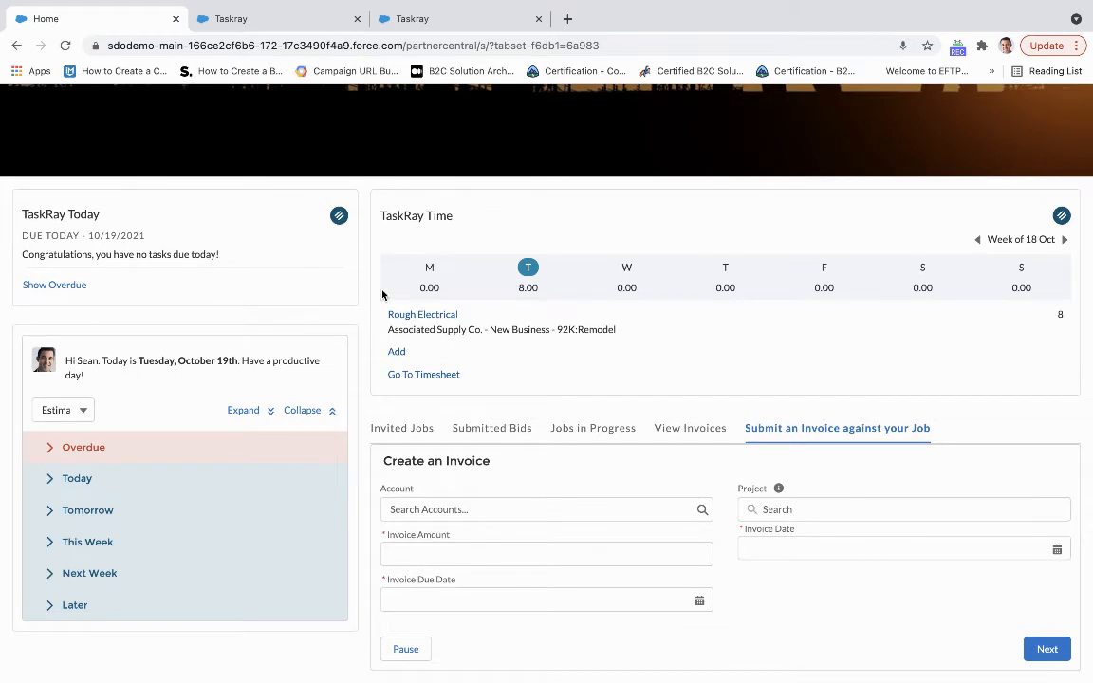
mouse_move(503, 239)
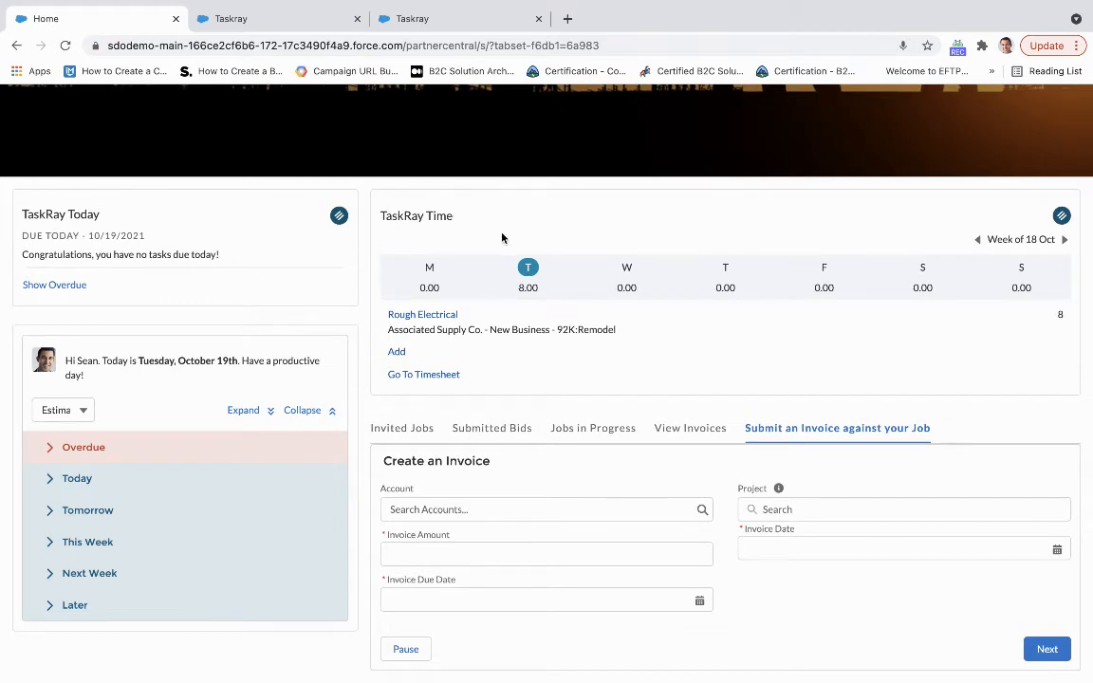
mouse_move(617, 396)
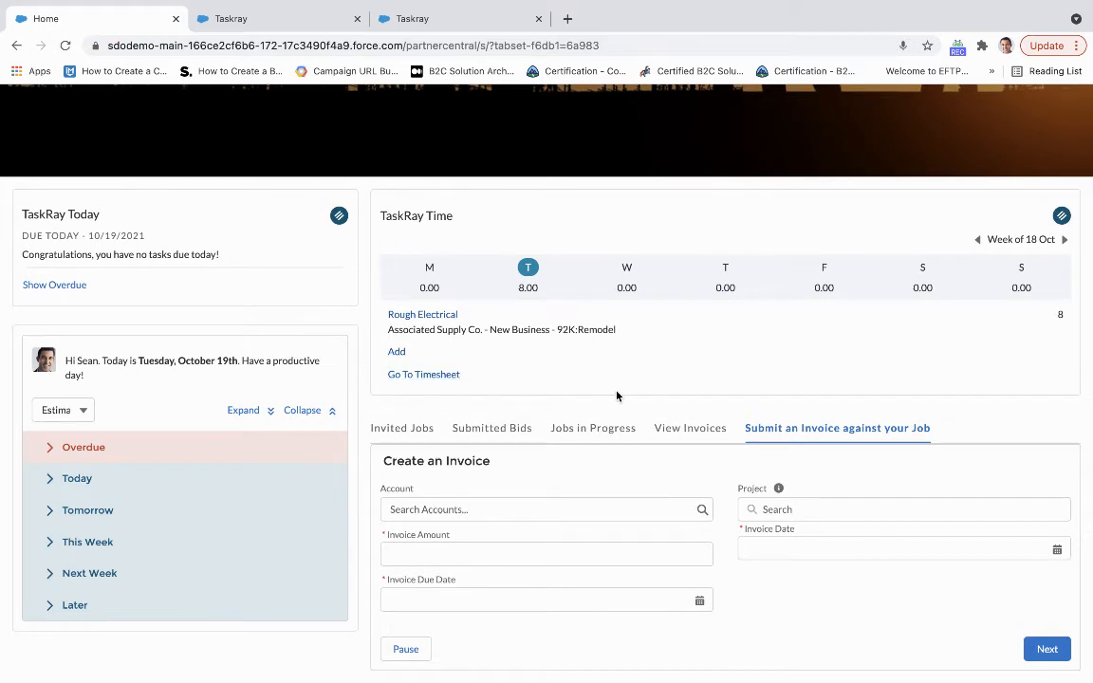
left_click(395, 351)
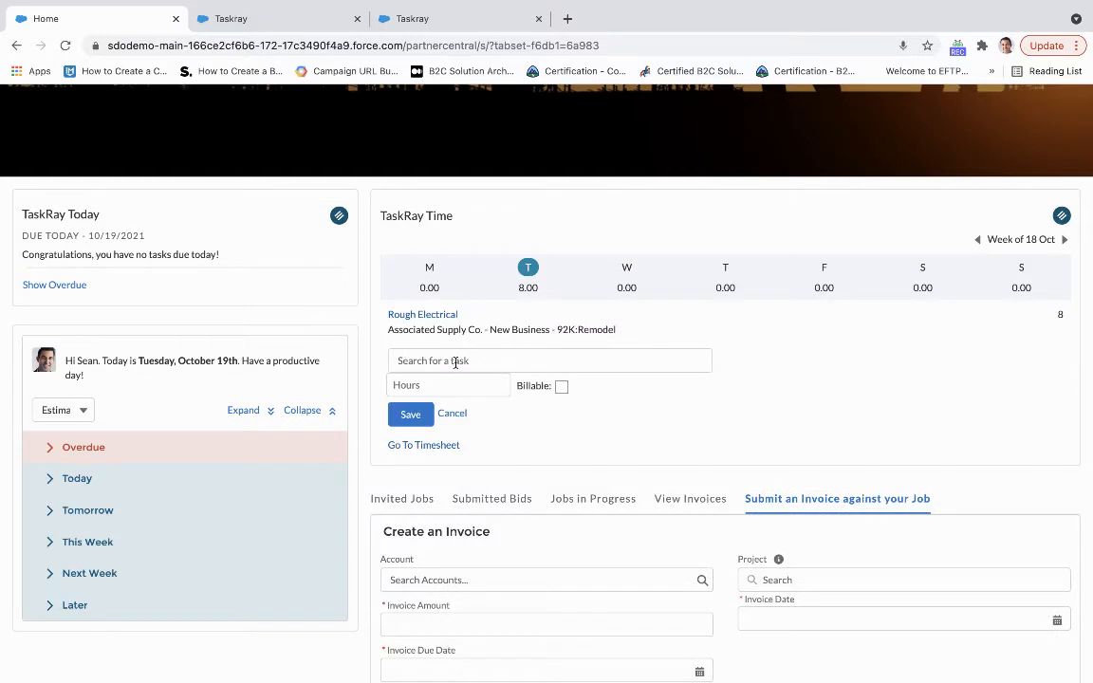
left_click(549, 360)
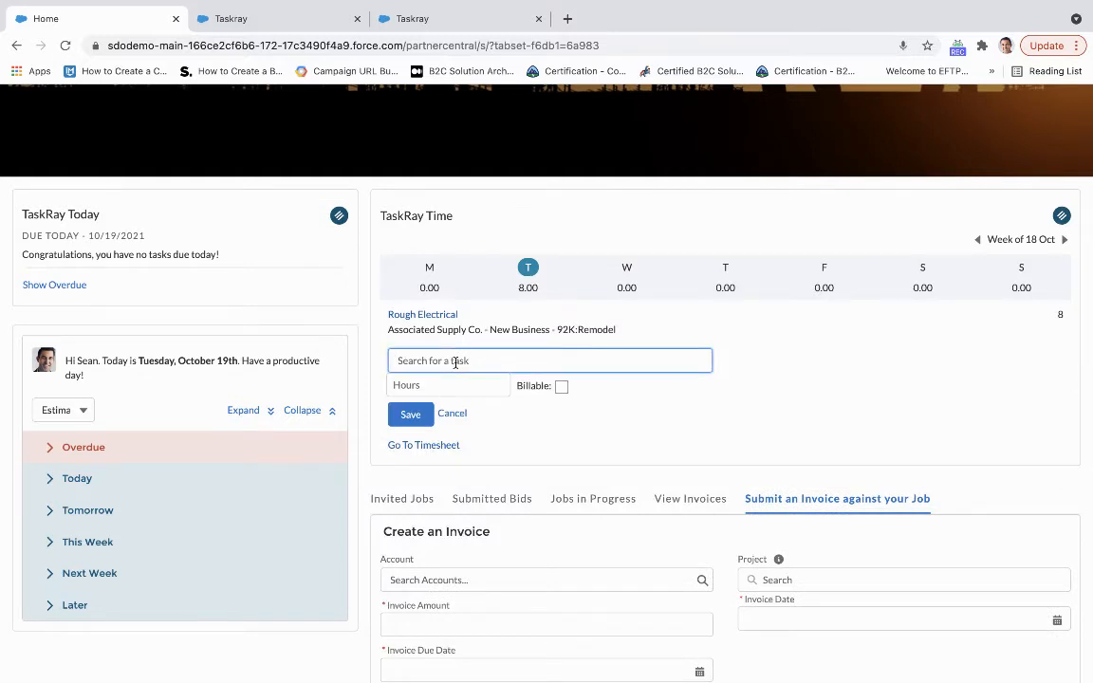
type("Rough Plumbing")
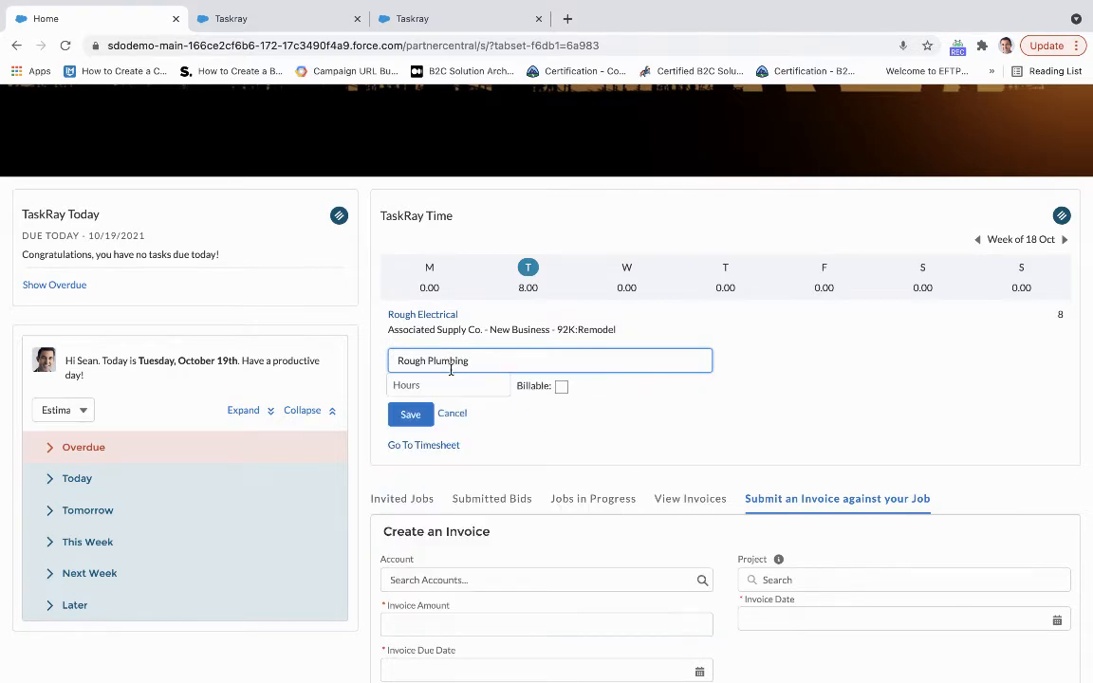
left_click(551, 360)
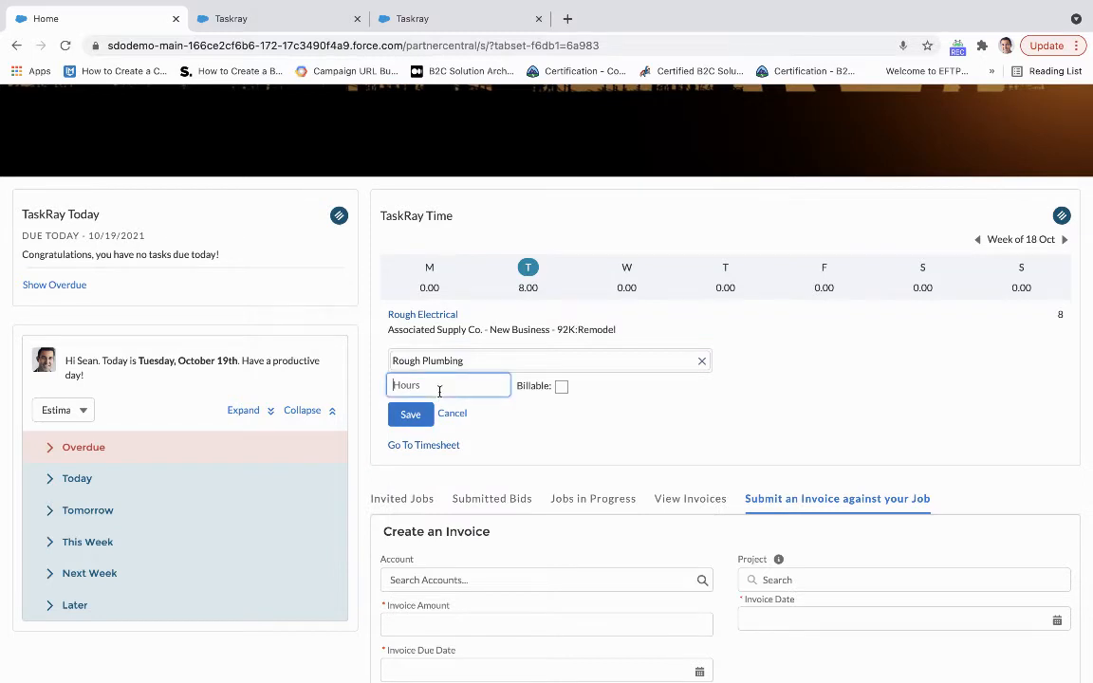
type("8")
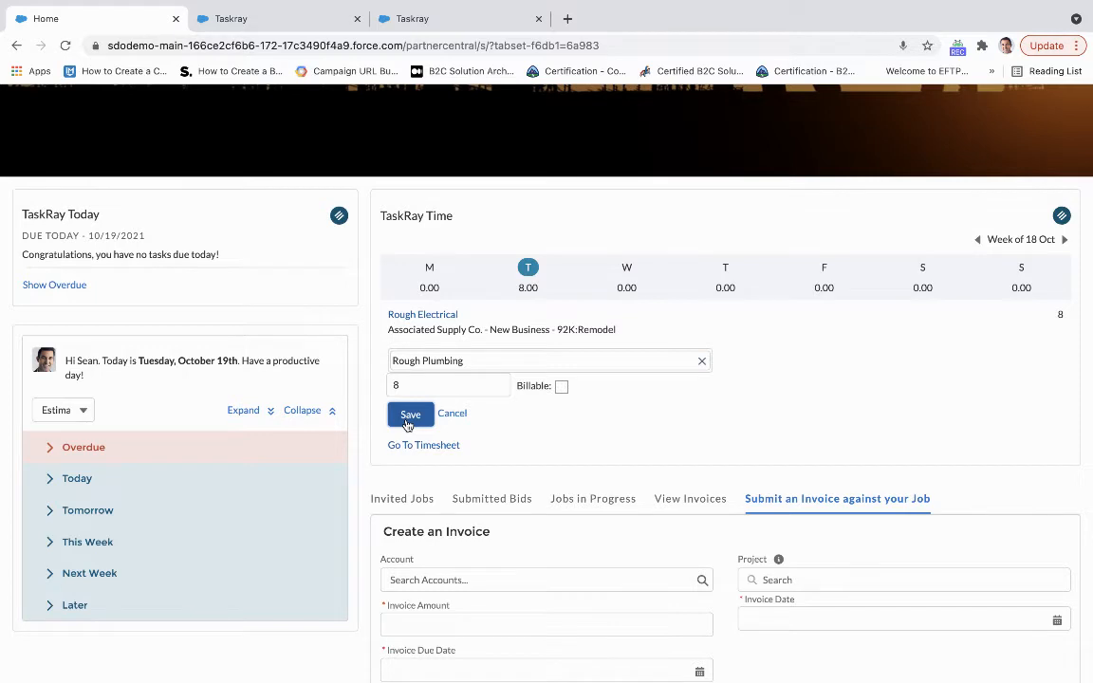
left_click(410, 415)
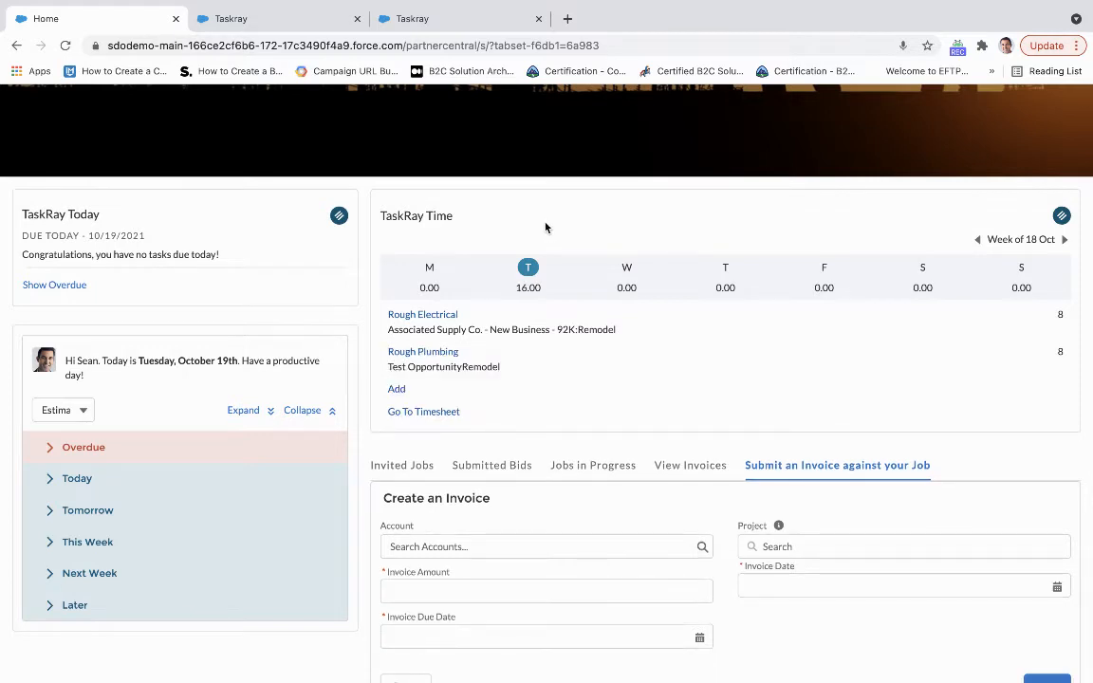
mouse_move(420, 302)
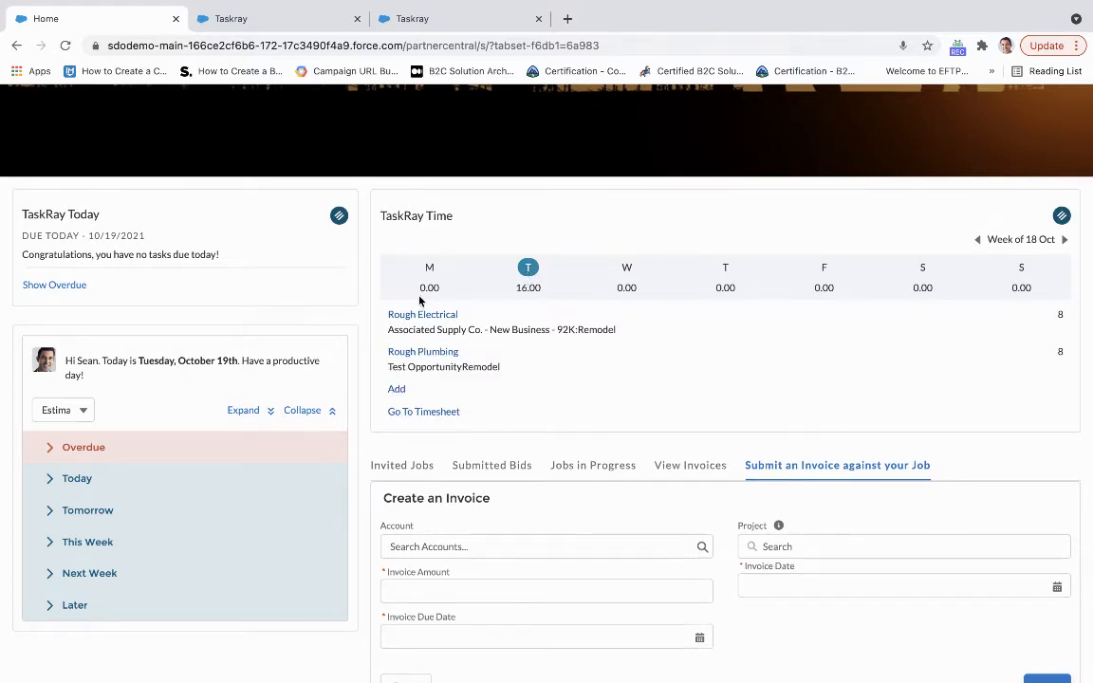
mouse_move(877, 304)
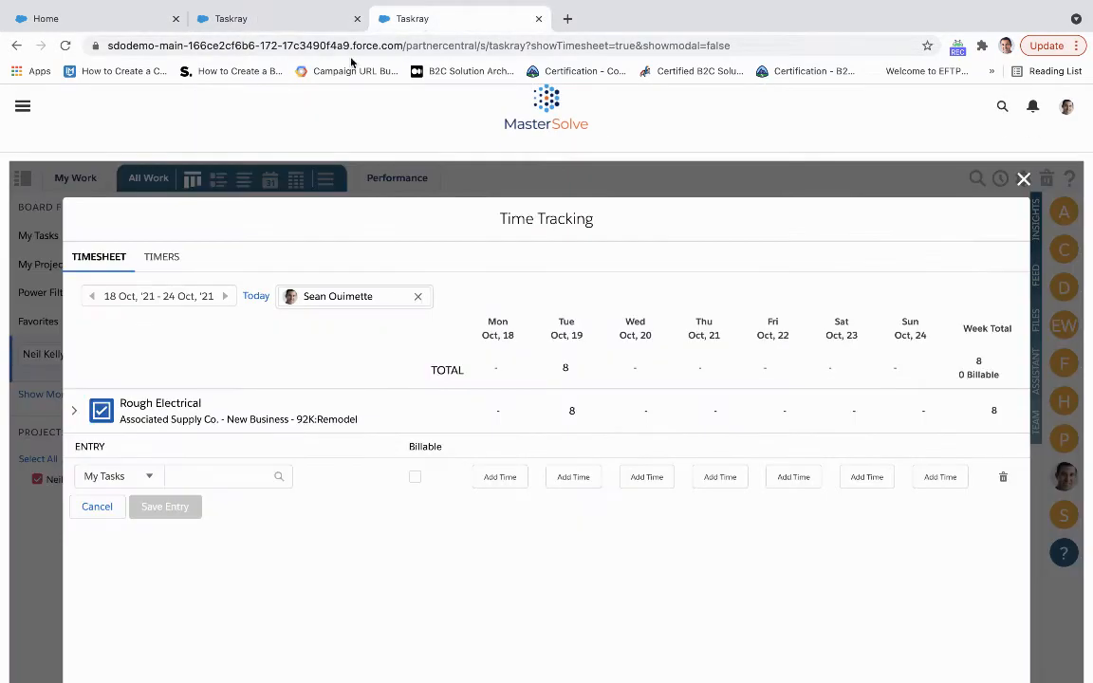
mouse_move(471, 419)
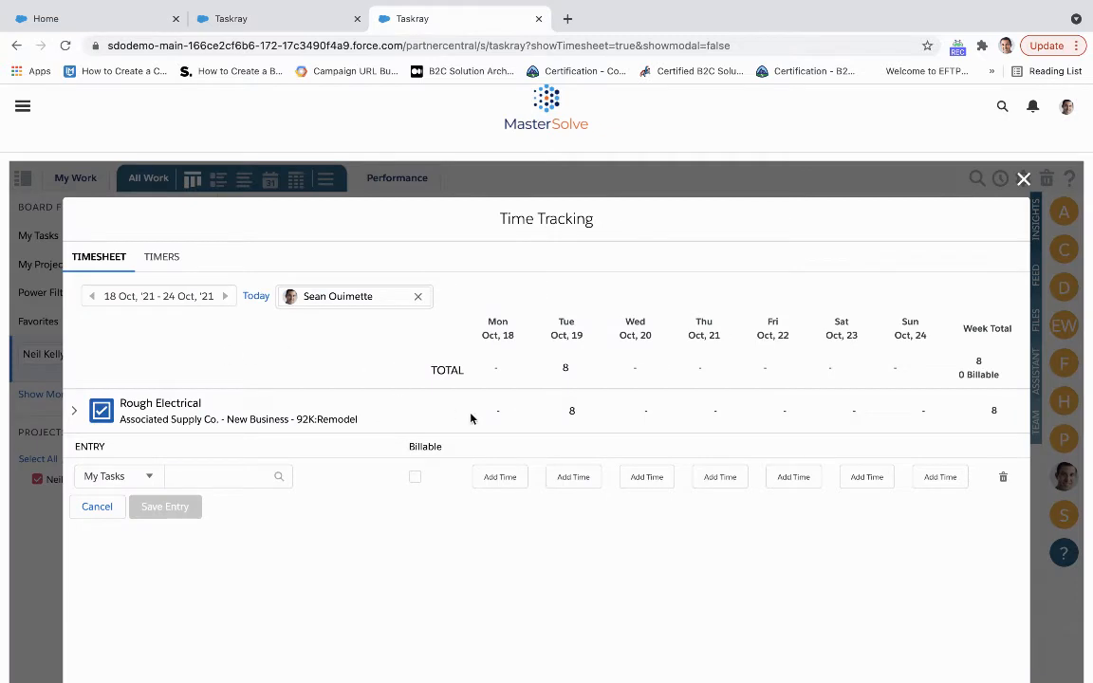
mouse_move(860, 421)
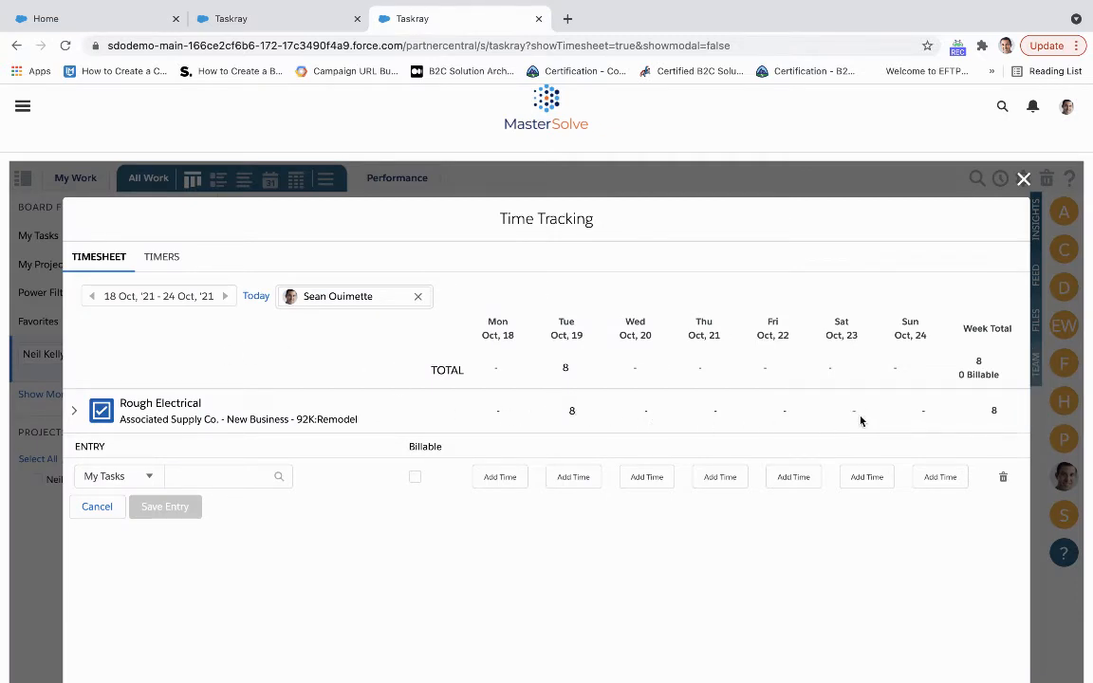
Save a 7-hour Floor Heat System entry under Monday, Oct 18.
left_click(228, 475)
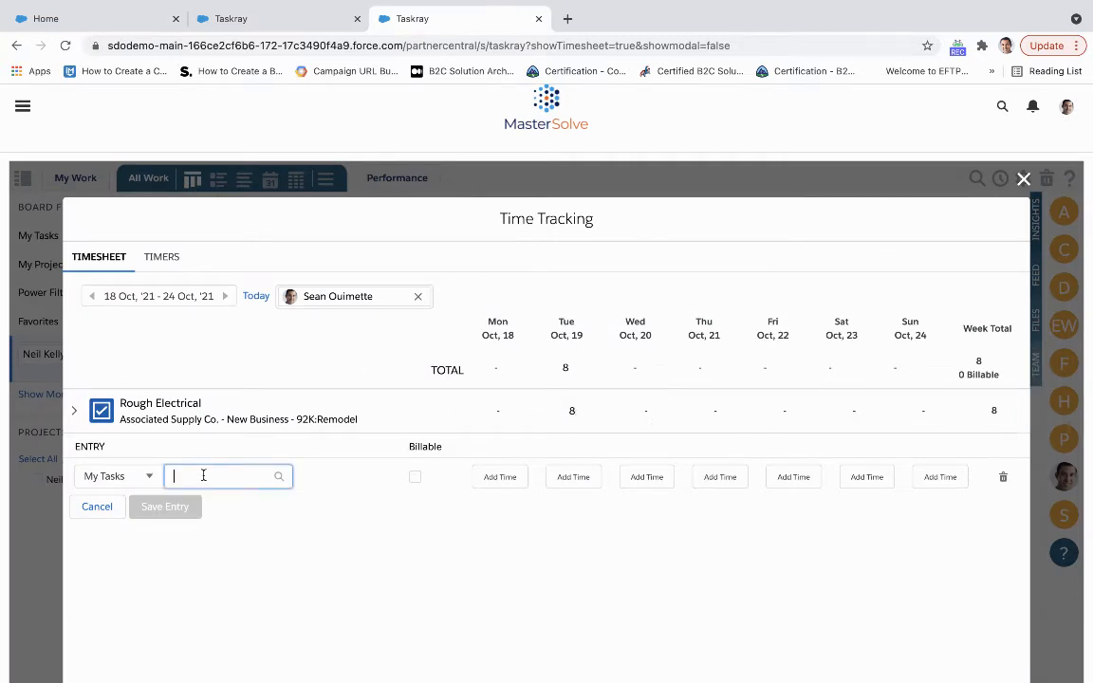
left_click(224, 475)
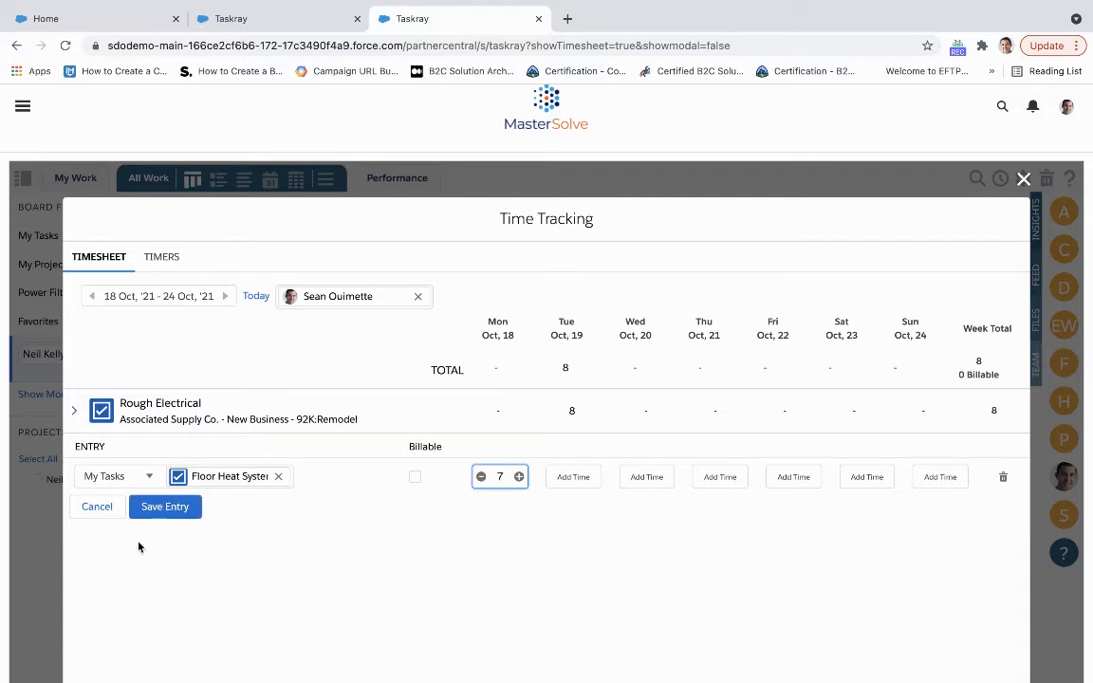
left_click(164, 505)
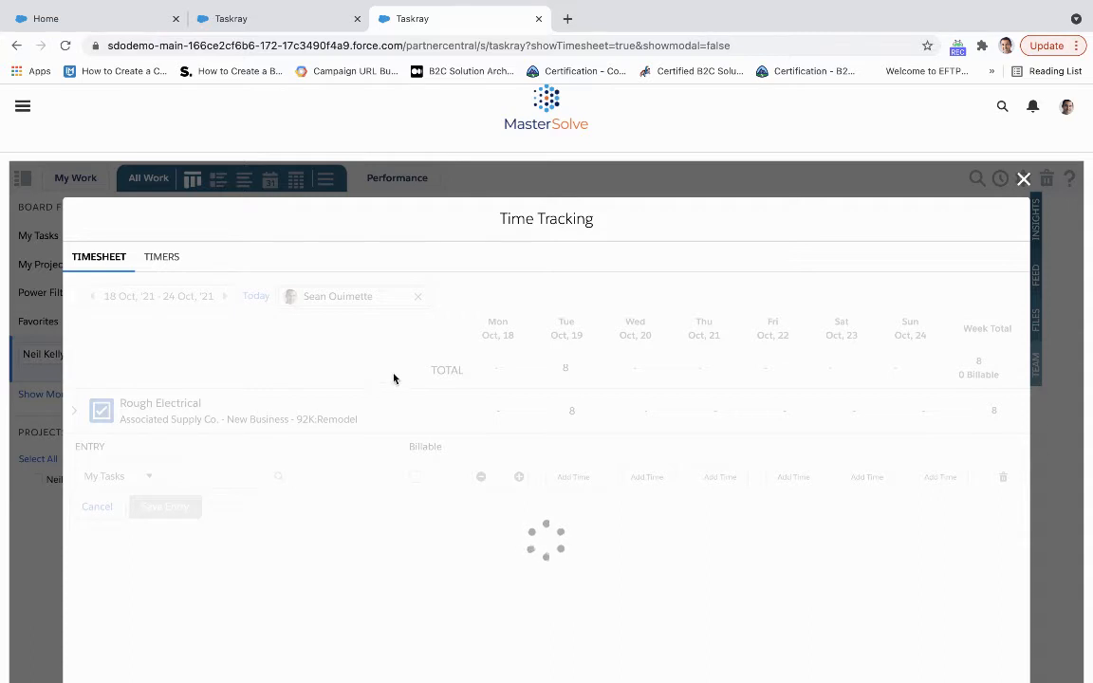
mouse_move(452, 346)
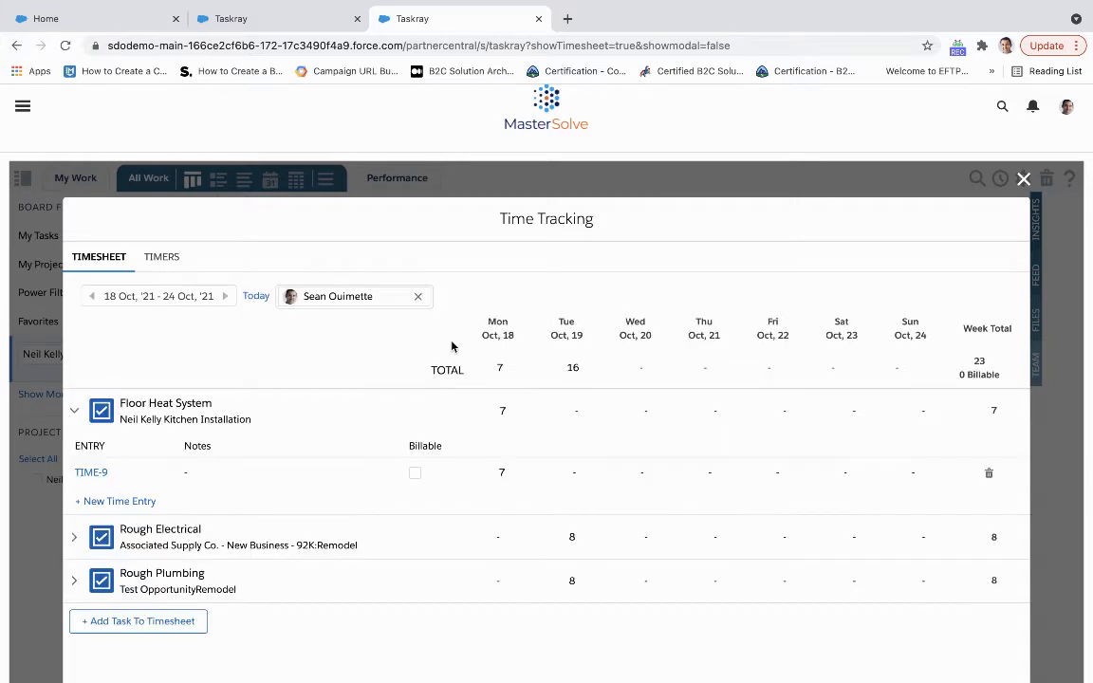
mouse_move(399, 354)
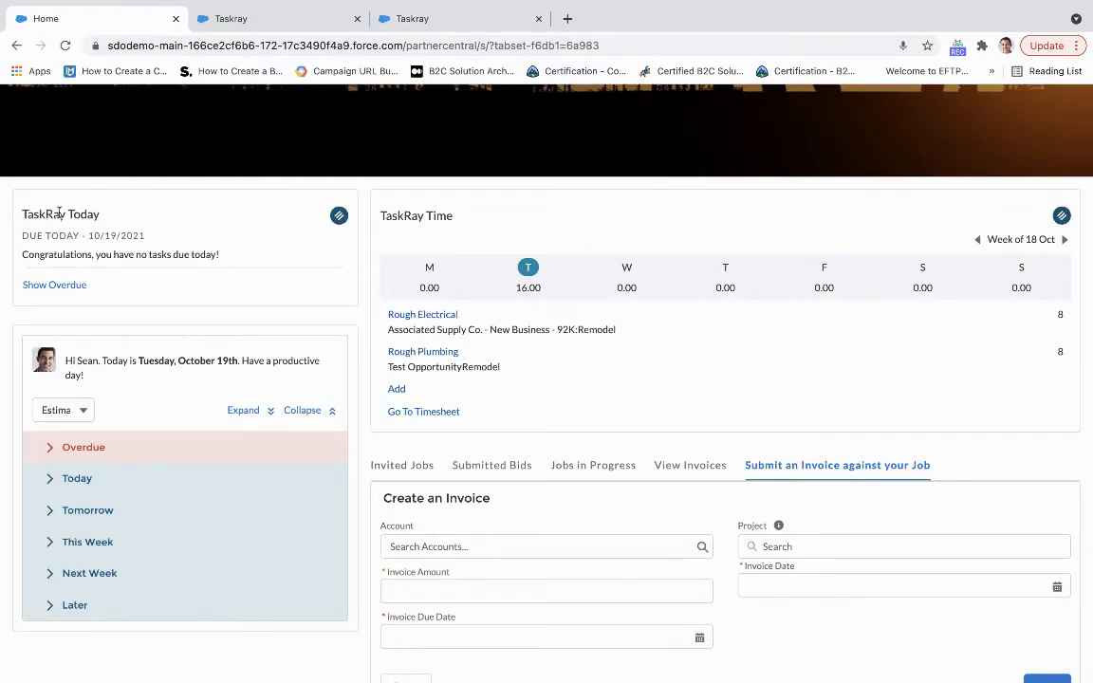
mouse_move(136, 275)
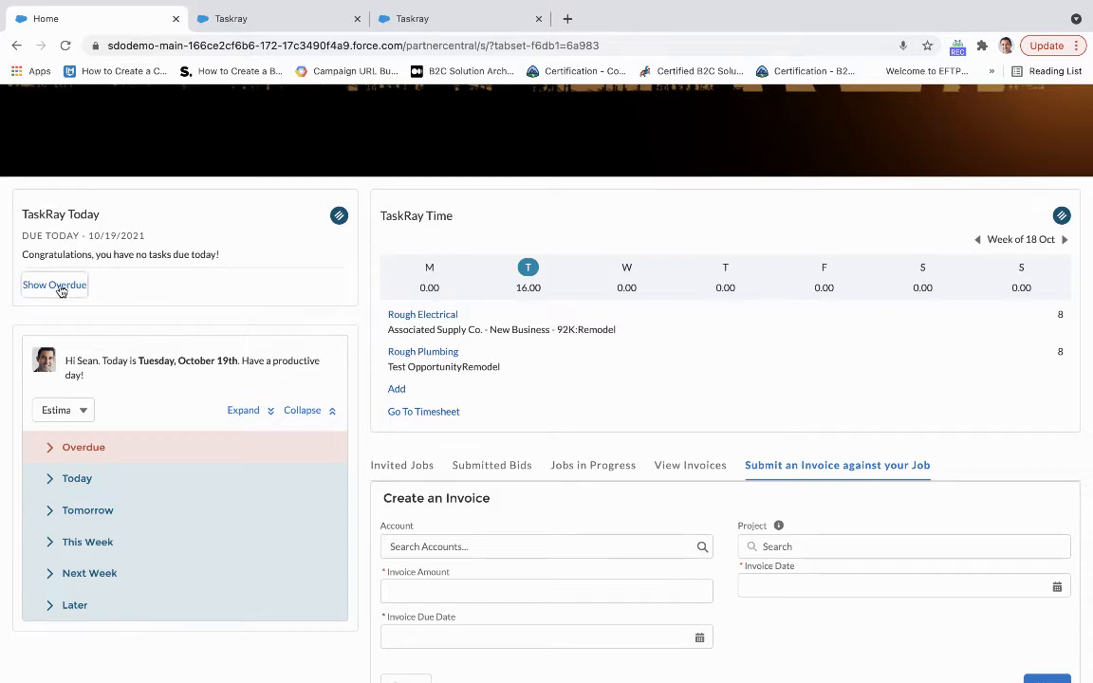
Expand and then collapse the overdue tasks group on the home page.
left_click(54, 284)
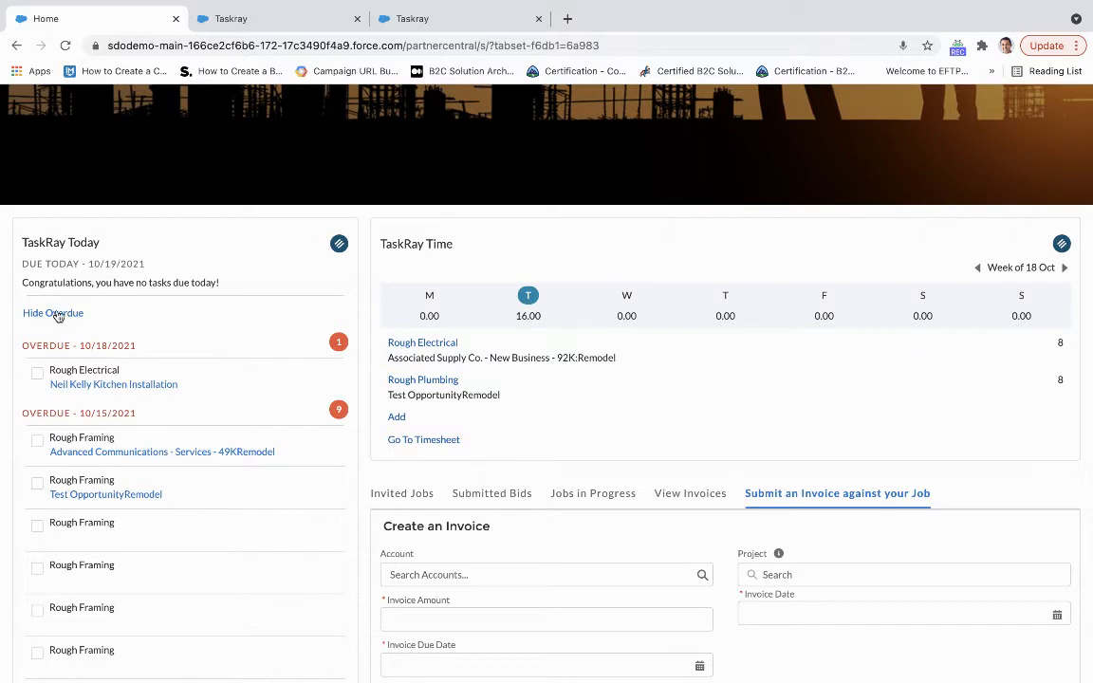
left_click(52, 313)
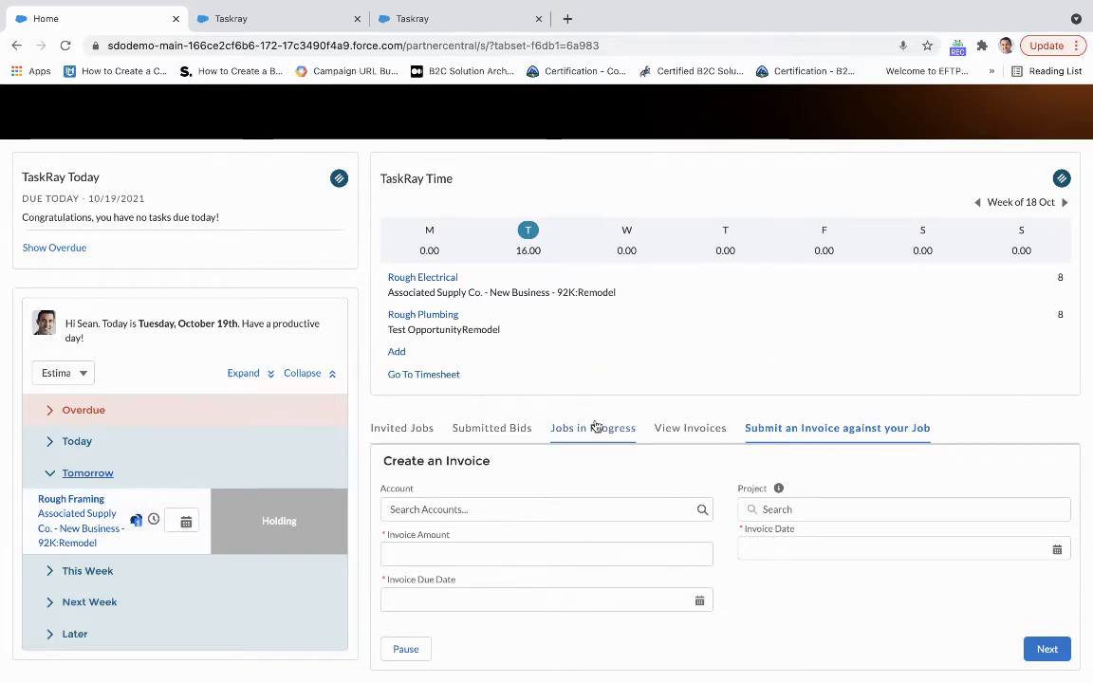
Show Jobs in Progress and expand the Advanced Communications - Services - 49KRemodel project.
left_click(593, 428)
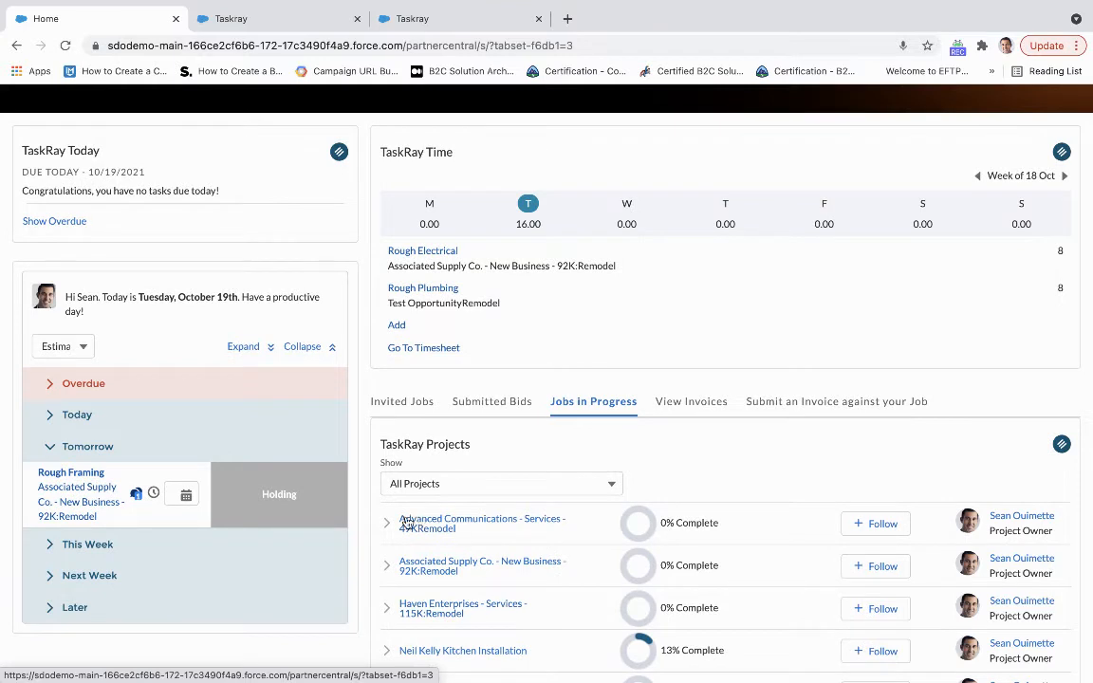
left_click(386, 522)
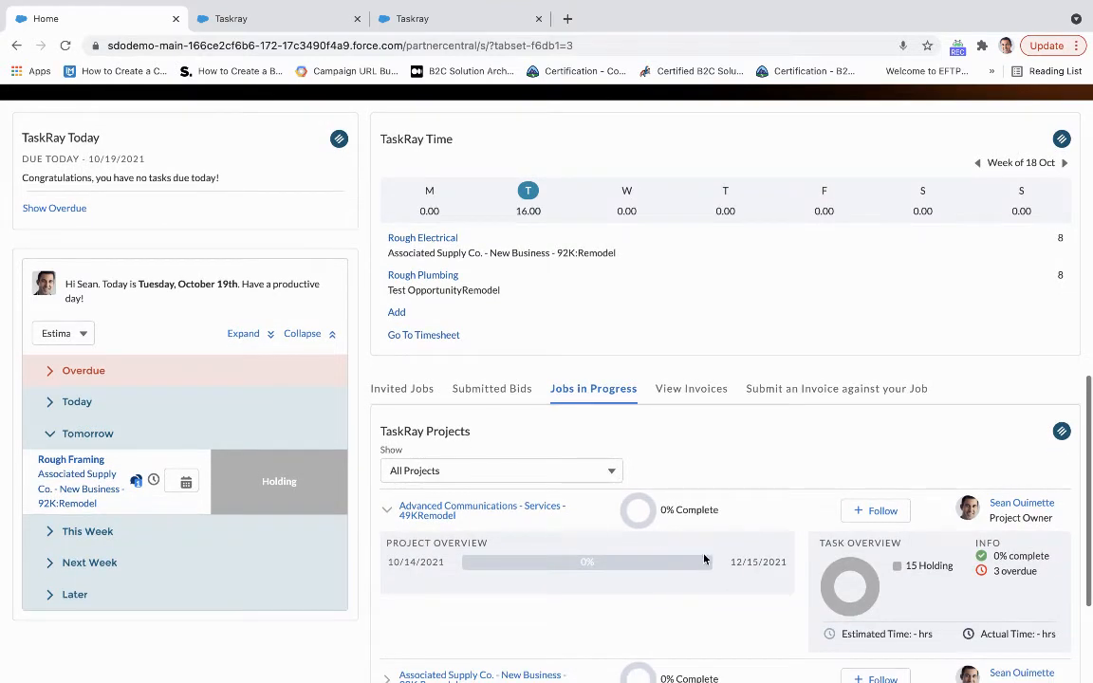
mouse_move(889, 593)
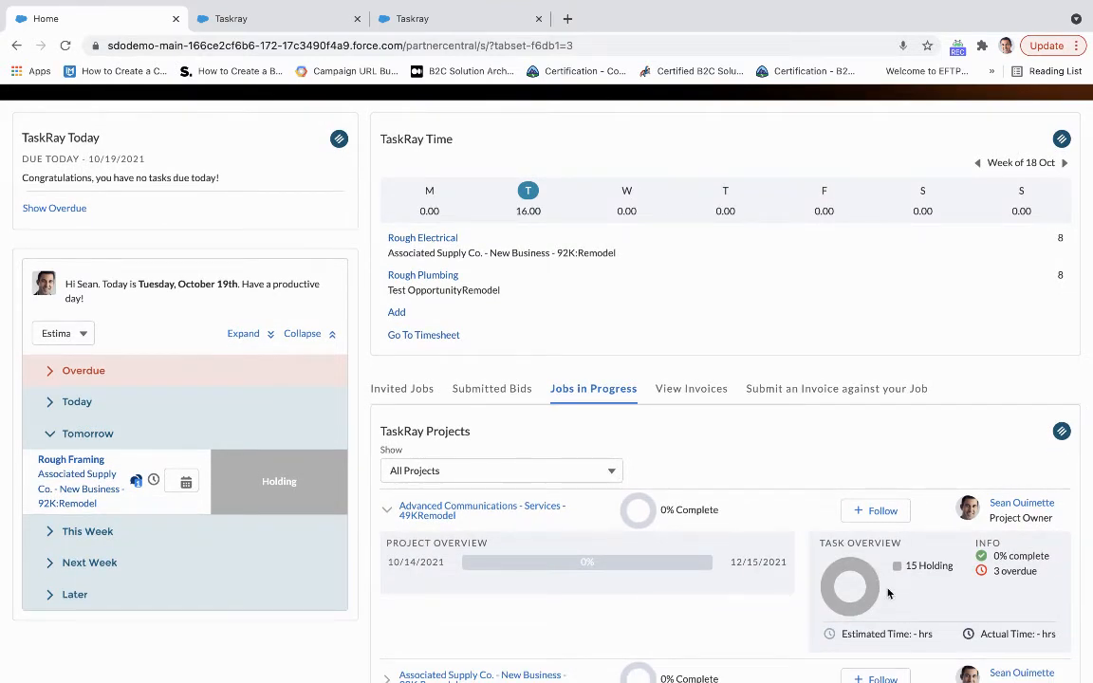
mouse_move(981, 603)
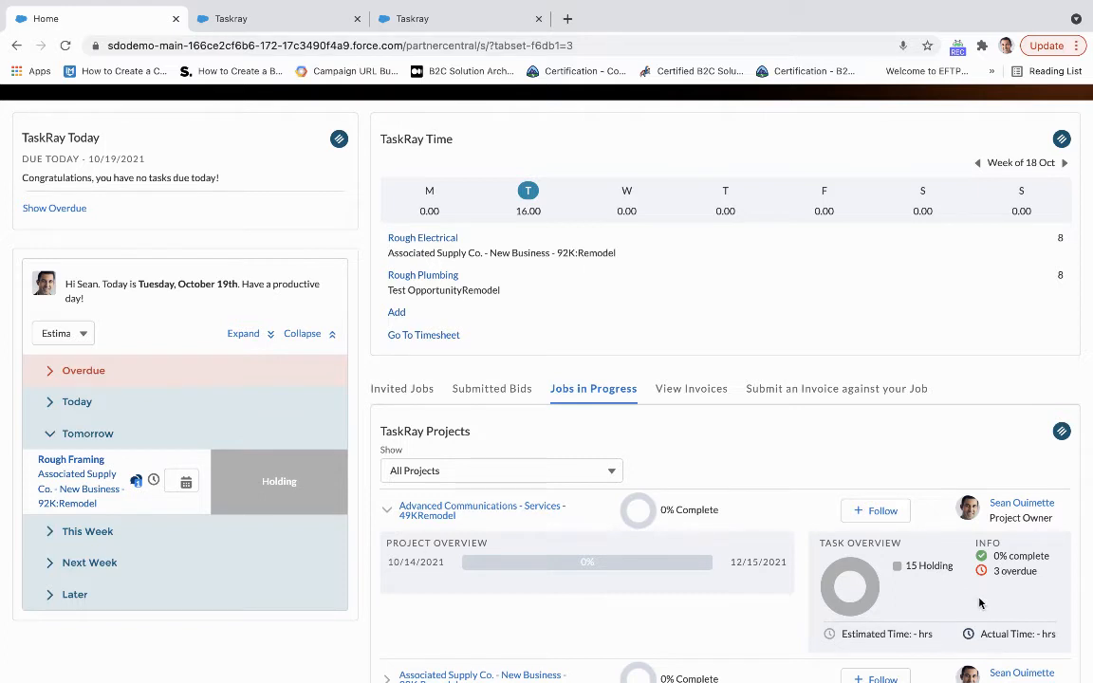
mouse_move(929, 593)
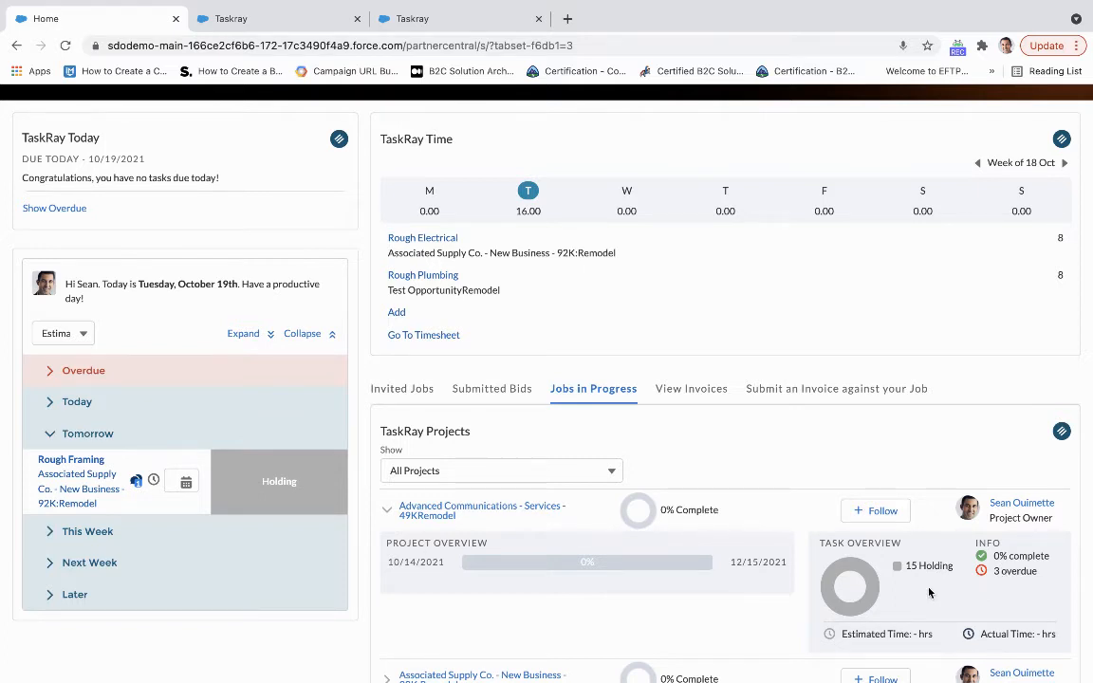
scroll("down", 3)
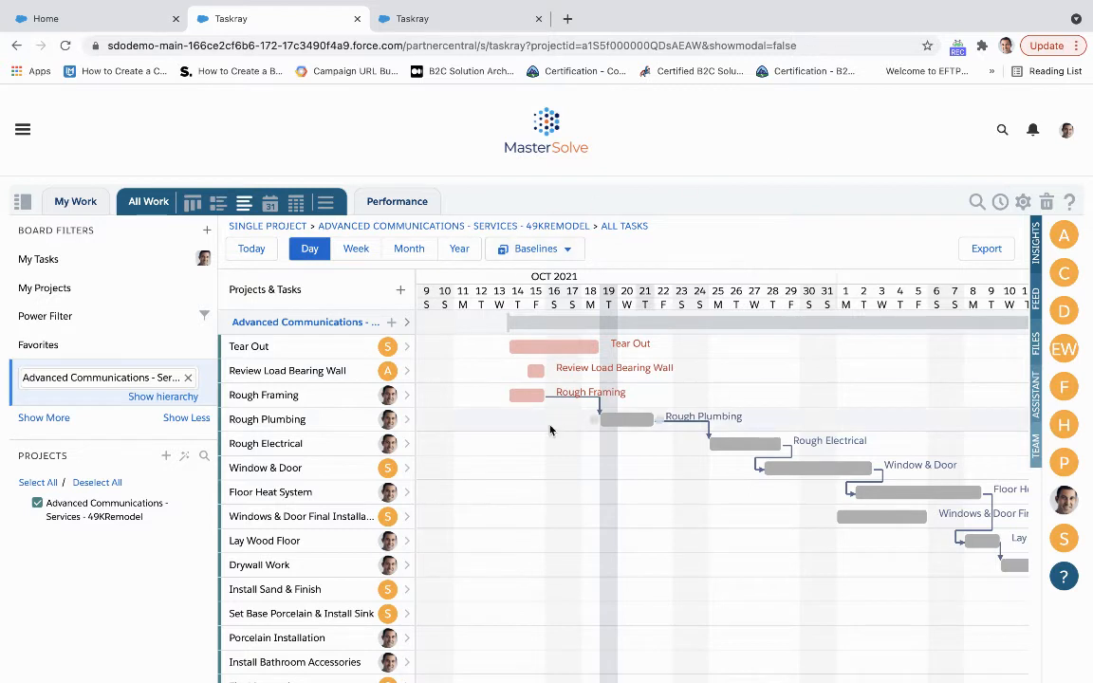
Save a new 10/19/2021 baseline for the project.
left_click(535, 248)
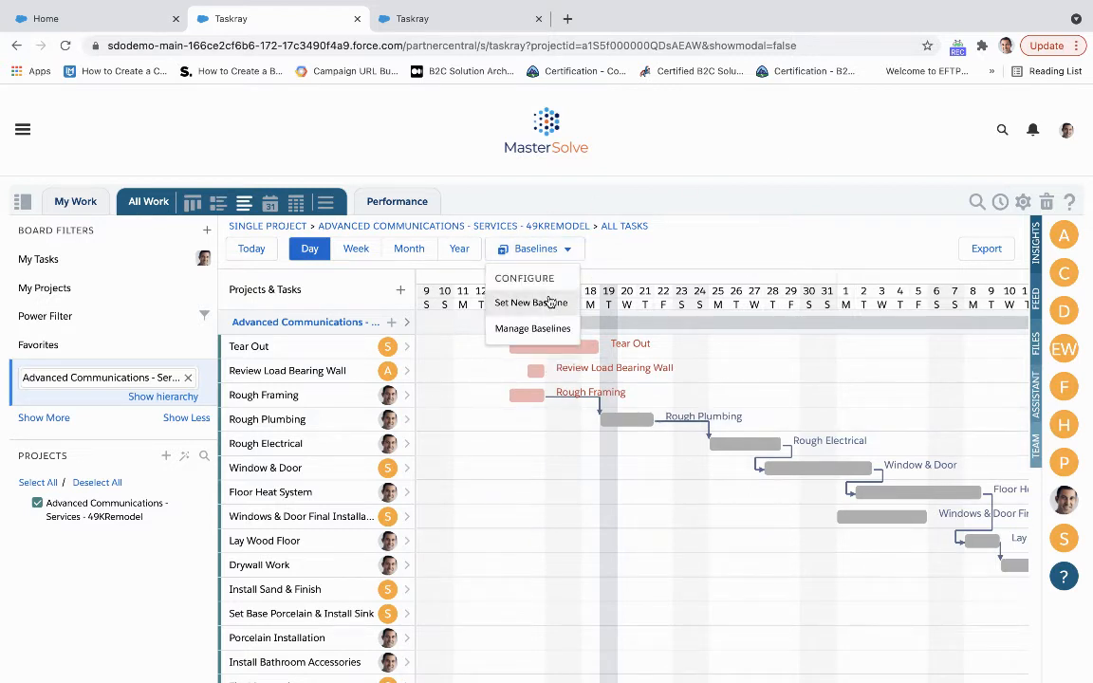
left_click(529, 302)
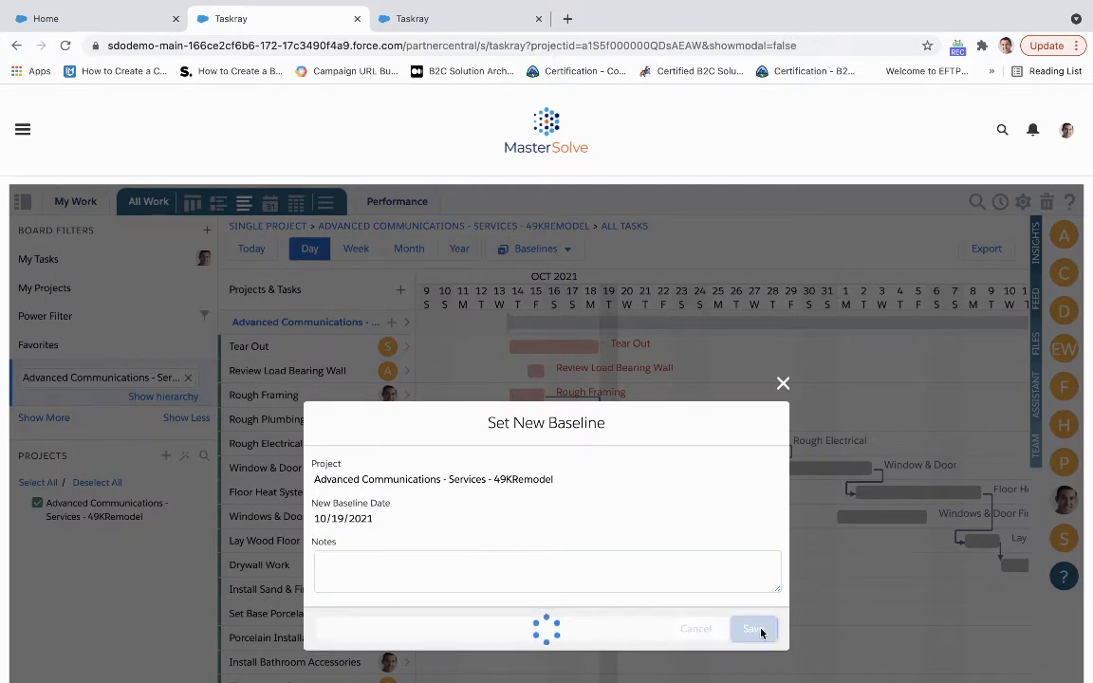
left_click(752, 628)
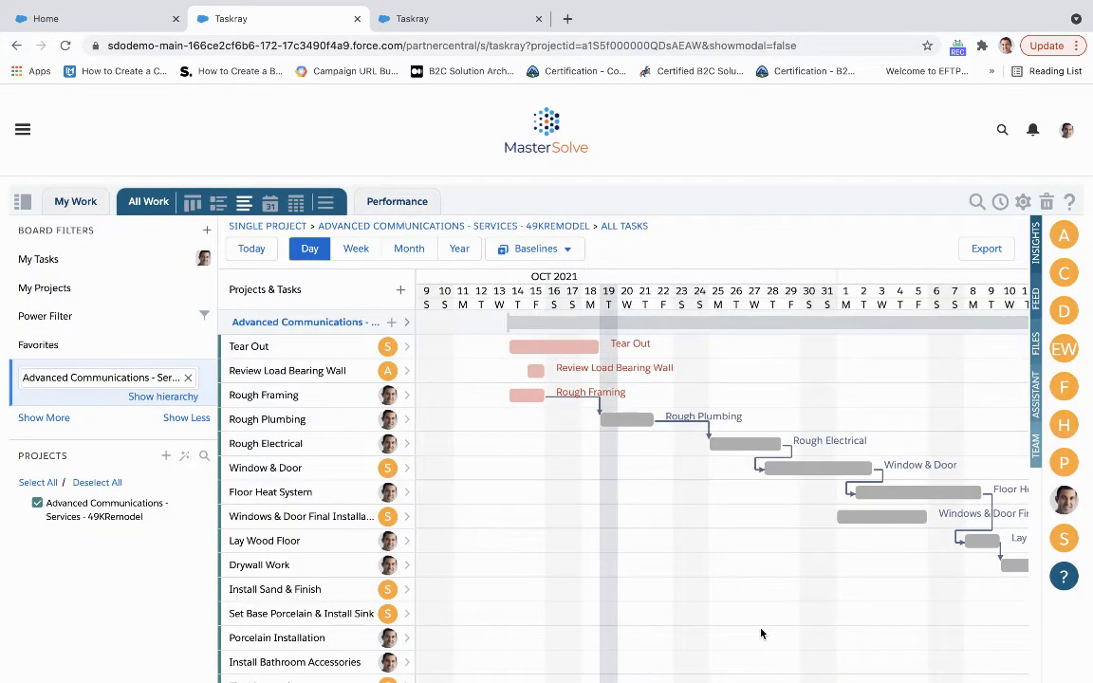
Overlay the 10/19/2021 baseline on the Gantt chart and review the timeline.
left_click(535, 248)
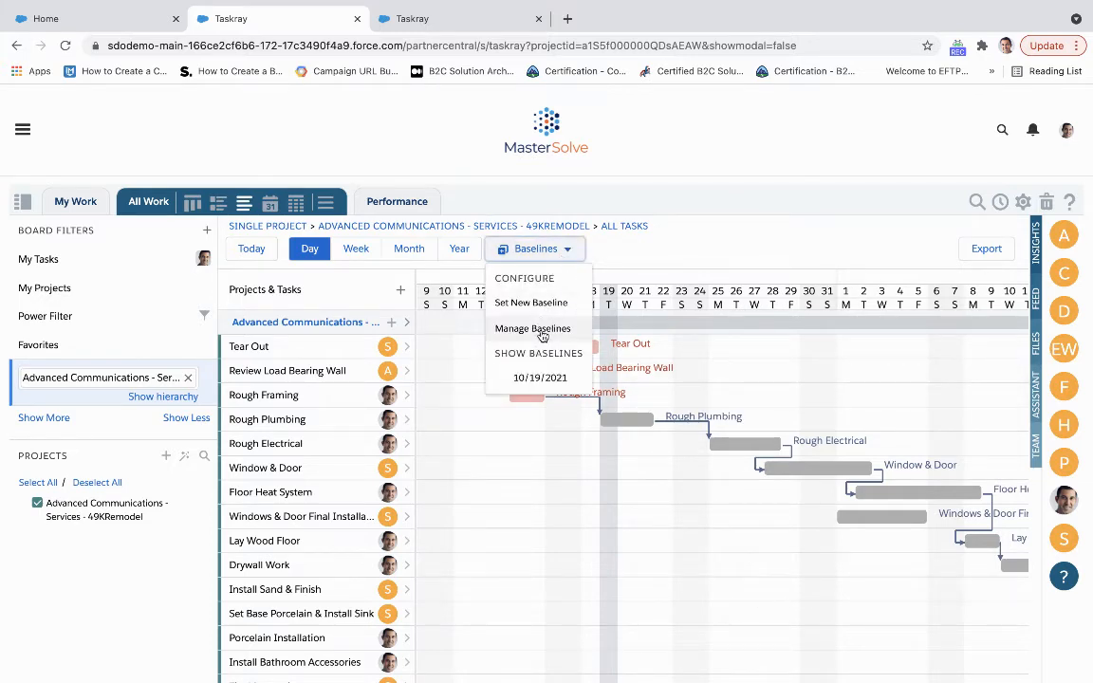
left_click(539, 378)
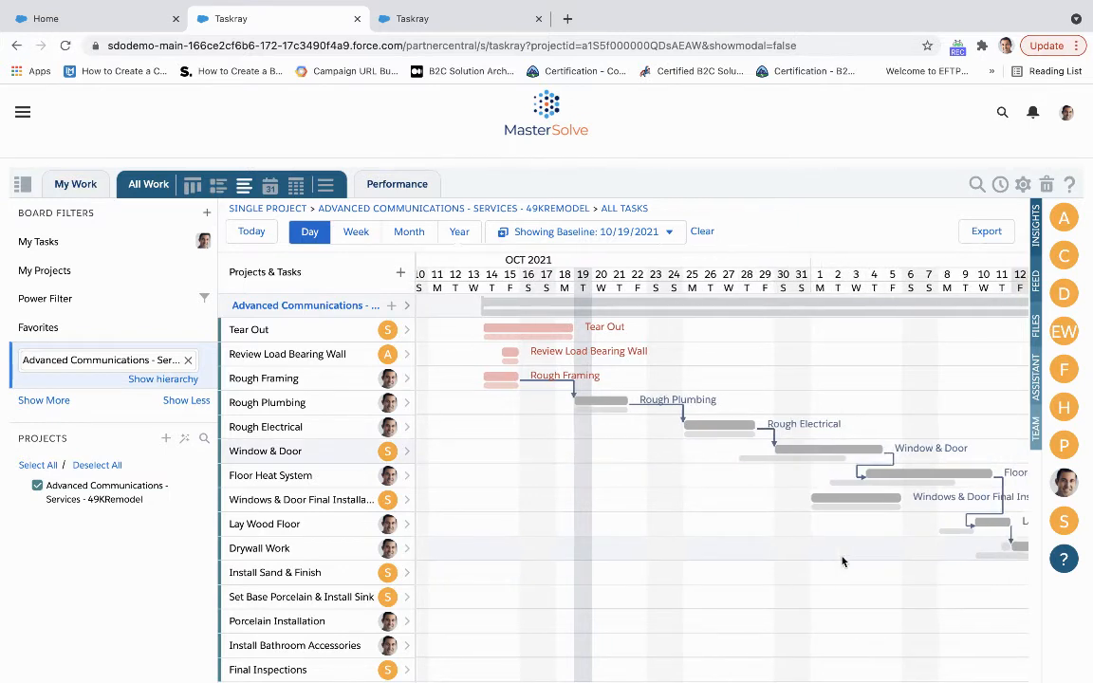
scroll("right", 3)
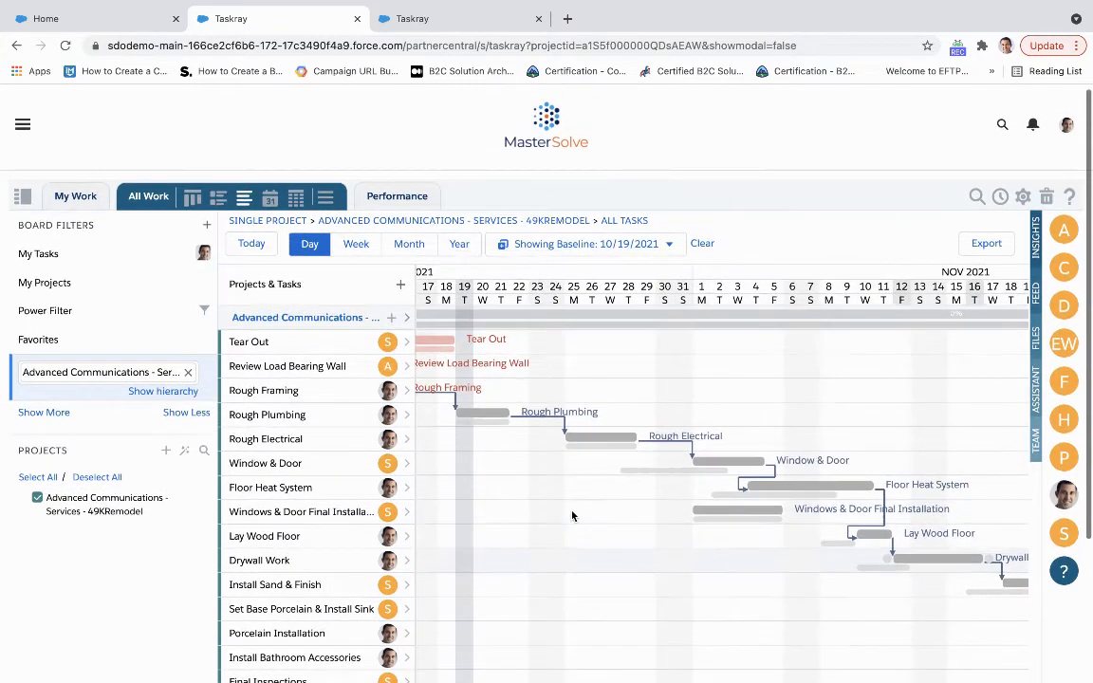
scroll("left", 3)
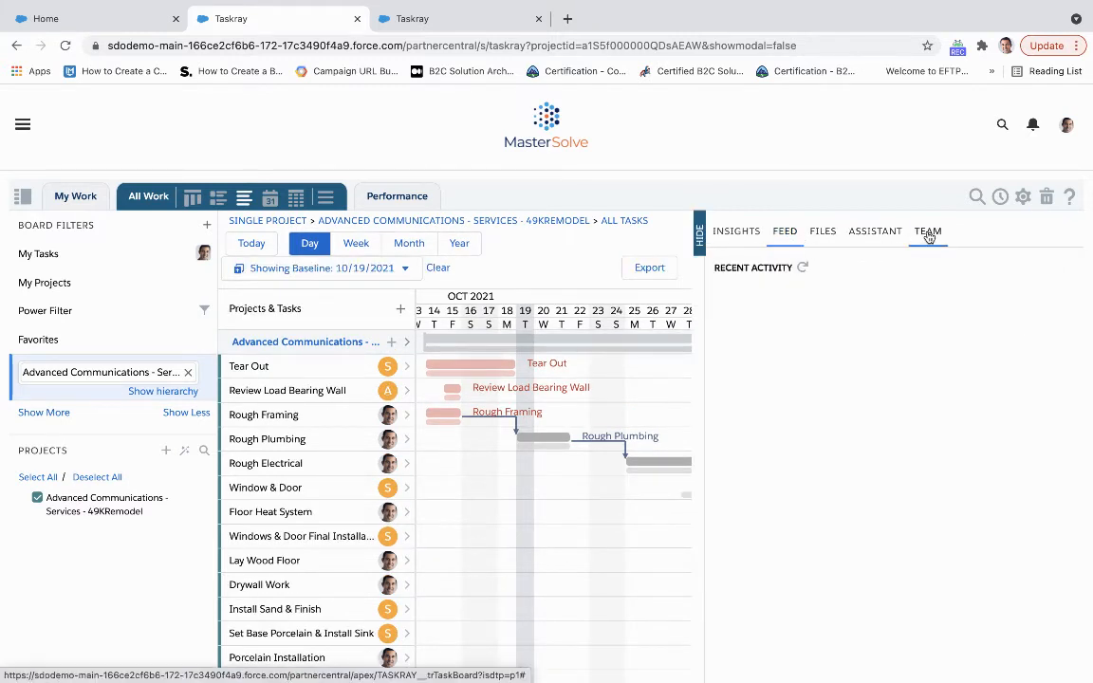
View the project team in the side panel.
left_click(927, 230)
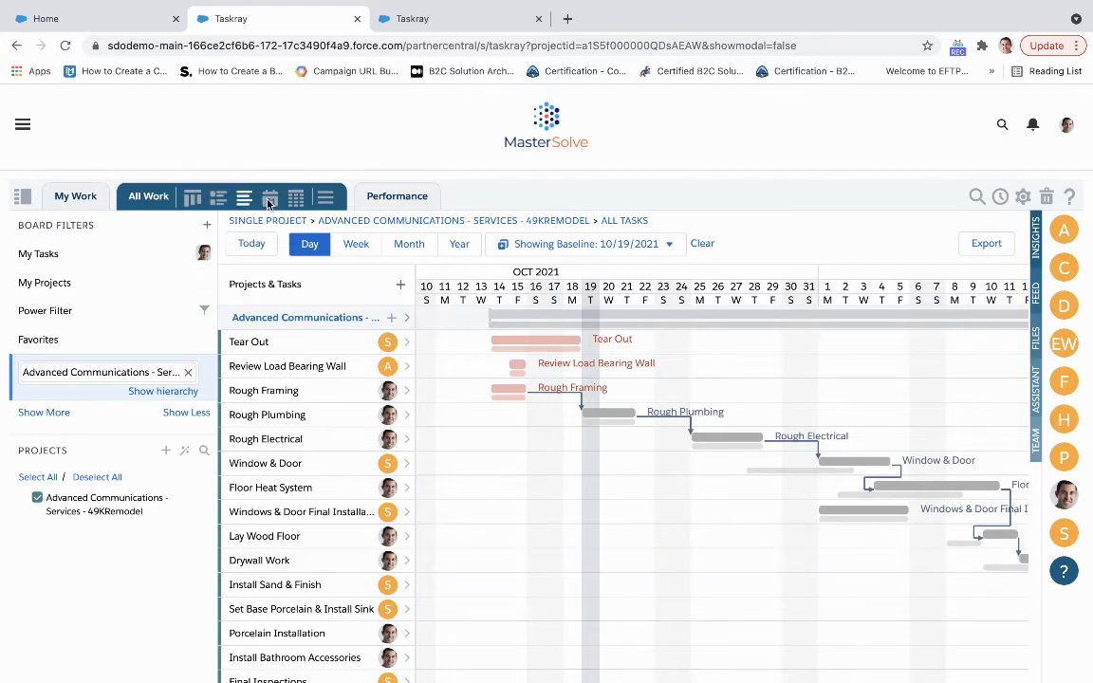
View the project tasks as a monthly calendar, then return to the portal home page.
left_click(269, 196)
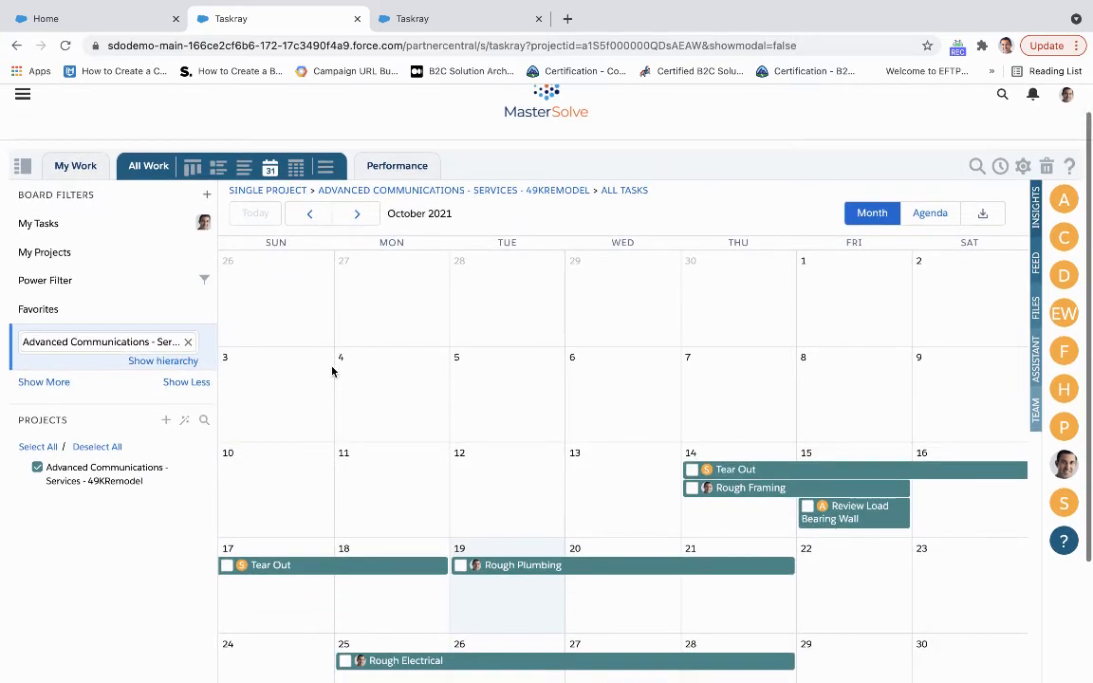
mouse_move(295, 167)
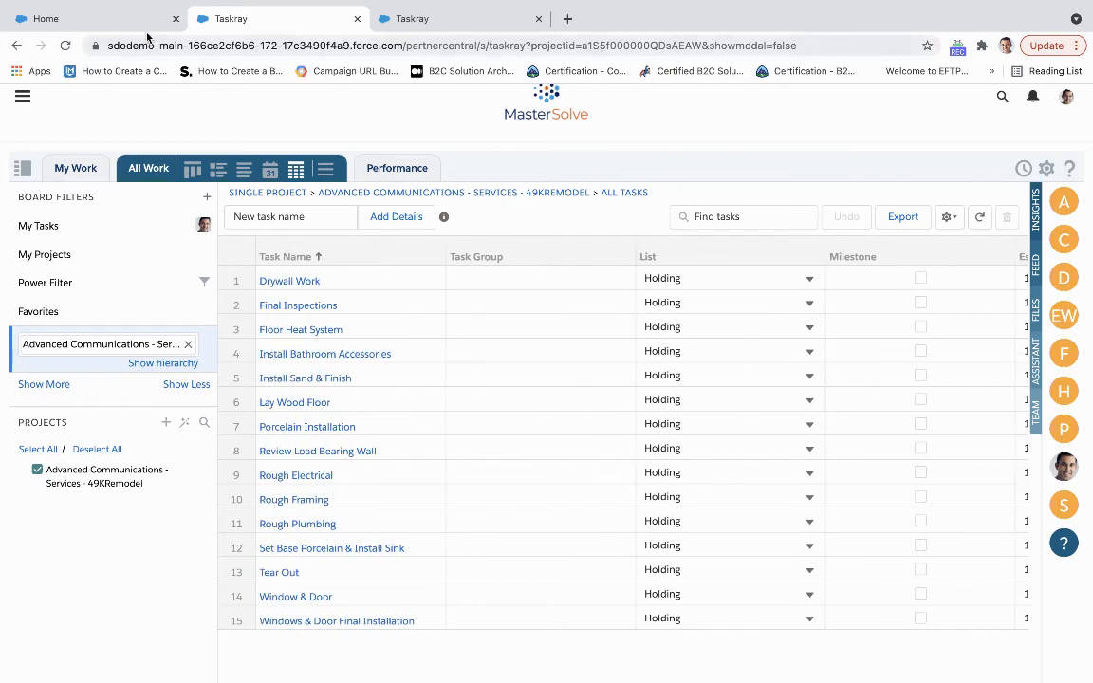
left_click(95, 18)
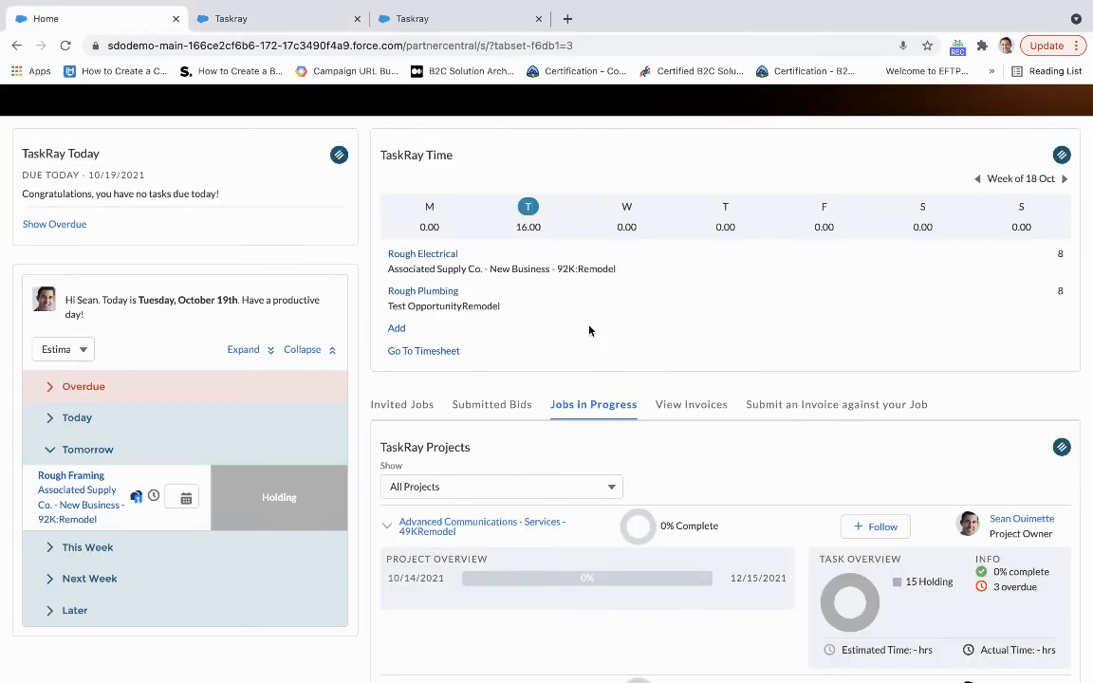
Review the submitted bids, then open the Create an Invoice form.
left_click(401, 404)
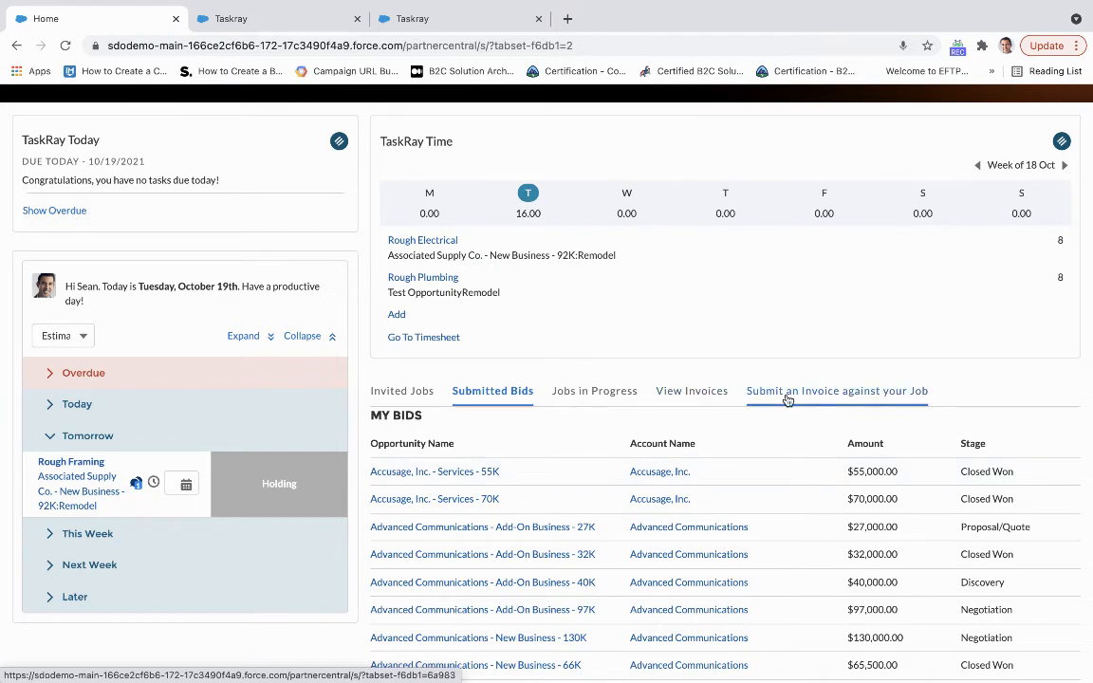
left_click(837, 390)
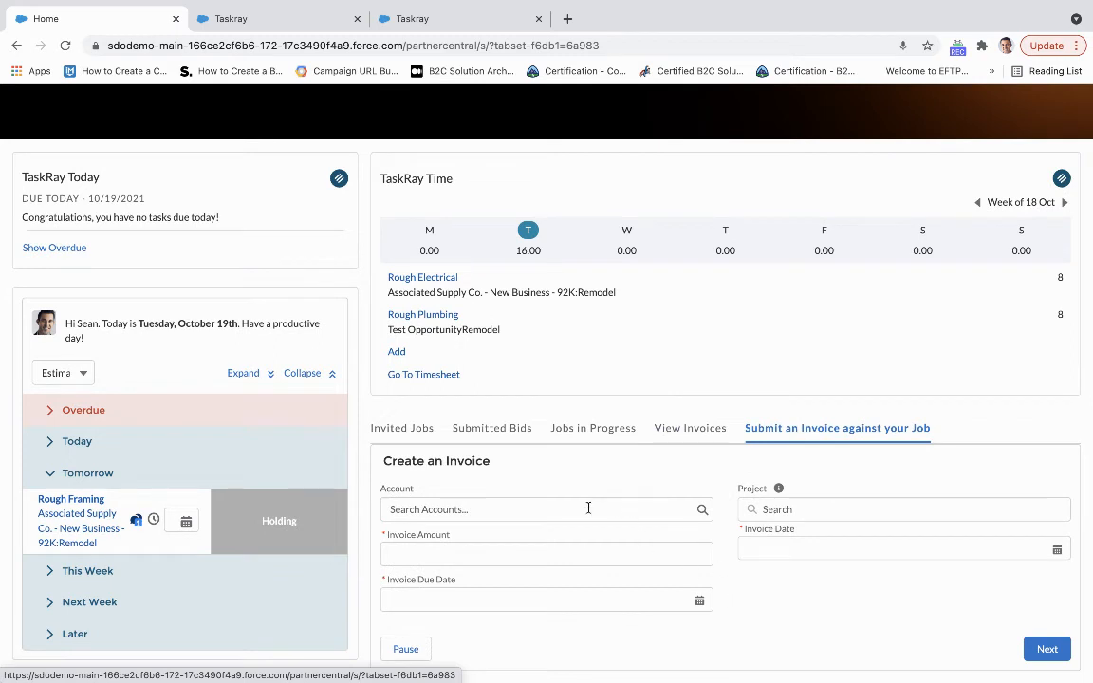
Set the invoice account to Omega, Inc.
left_click(545, 509)
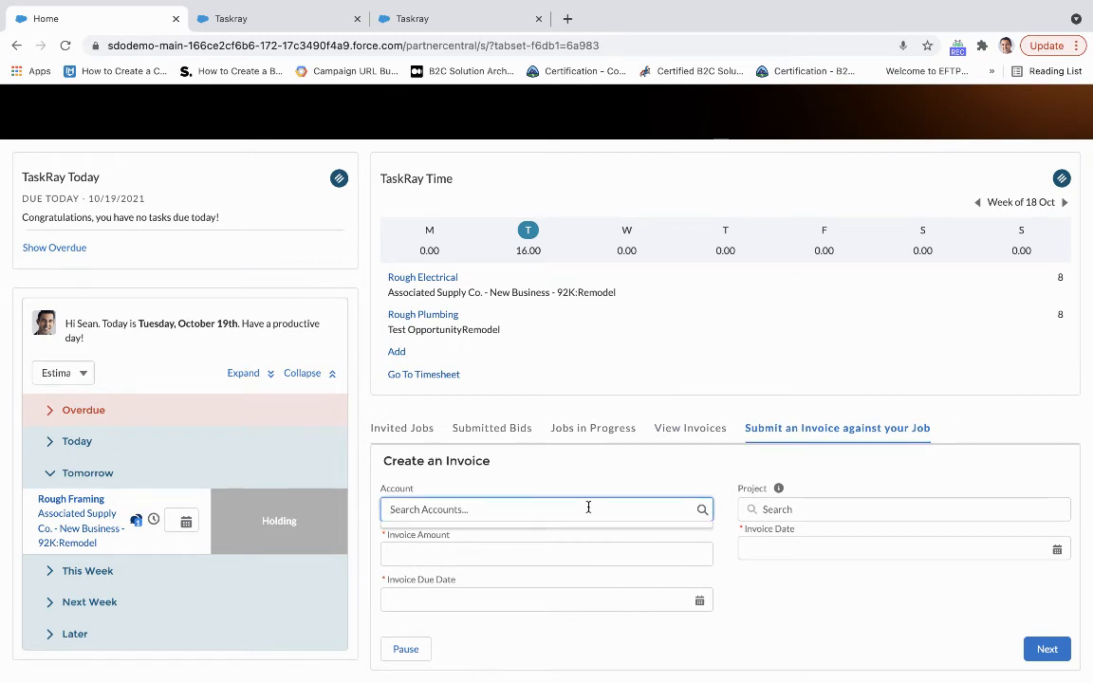
type("Omega")
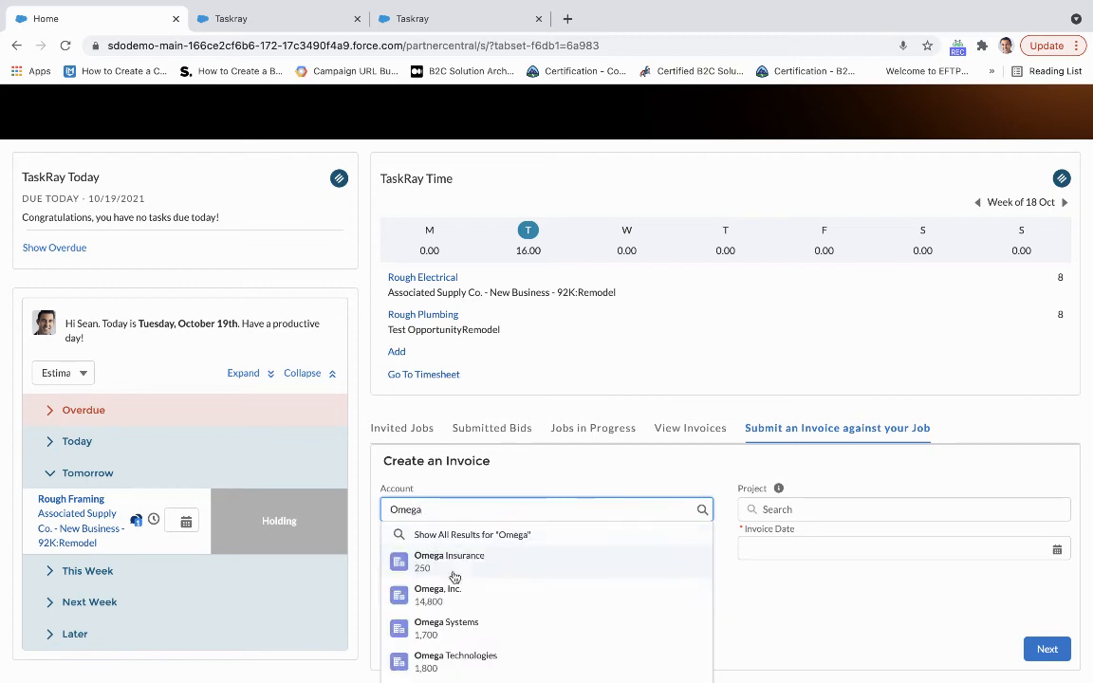
left_click(437, 594)
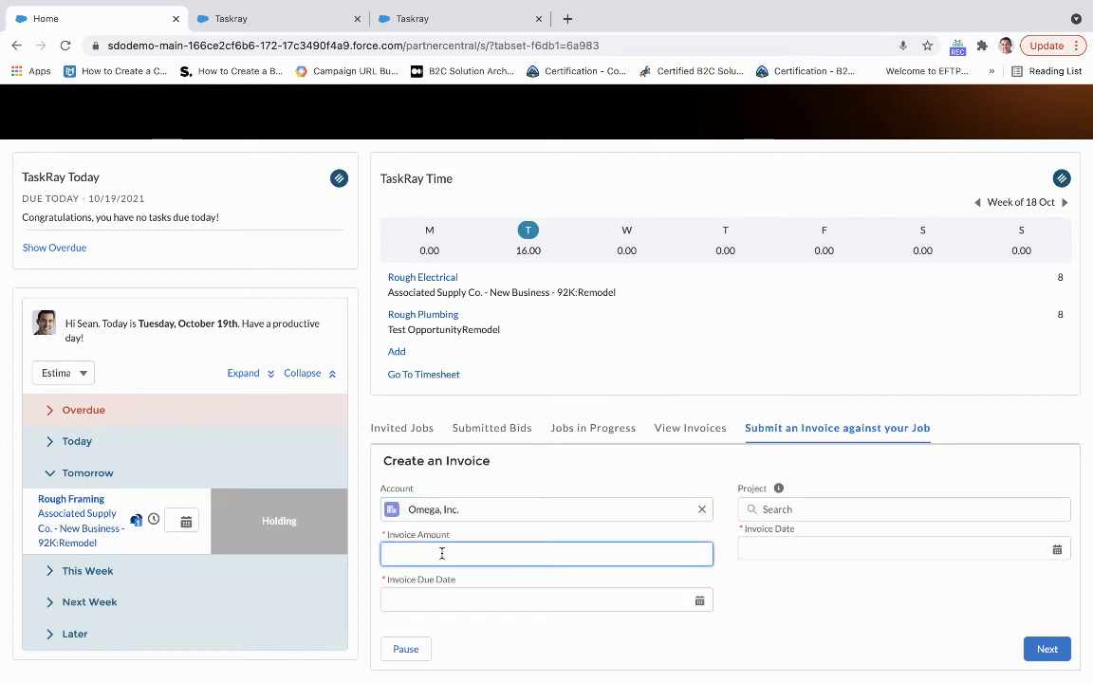
Pick Building Maintenance Plan as the project, date it Oct 19, 2021, and continue.
left_click(547, 599)
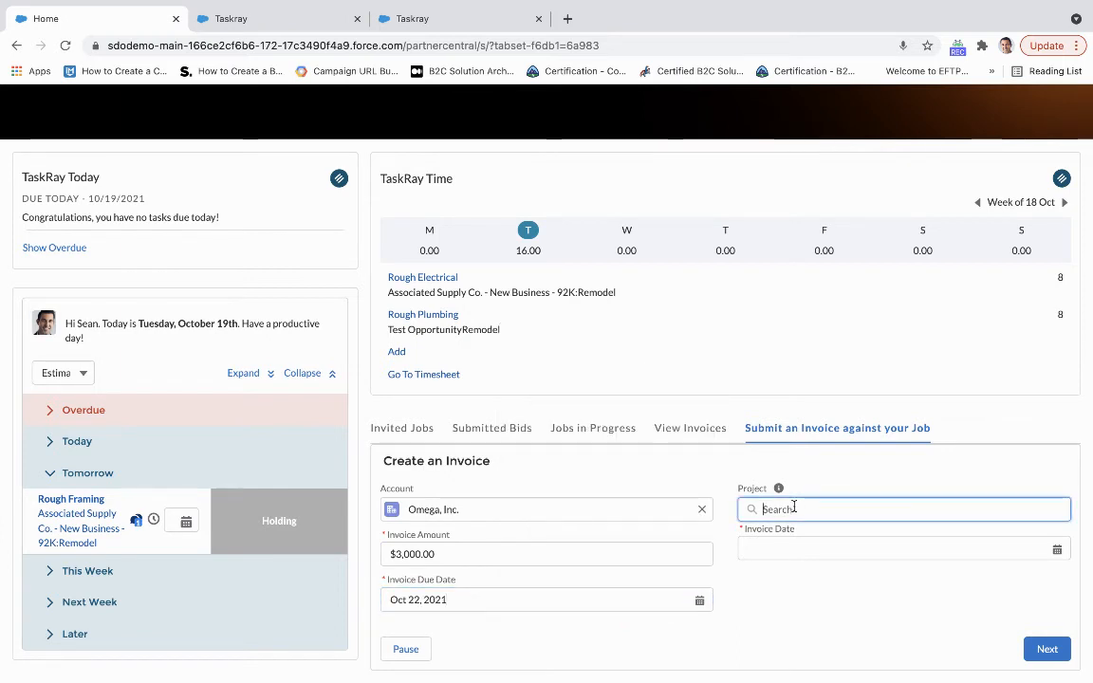
type("Building Maintenance Plan")
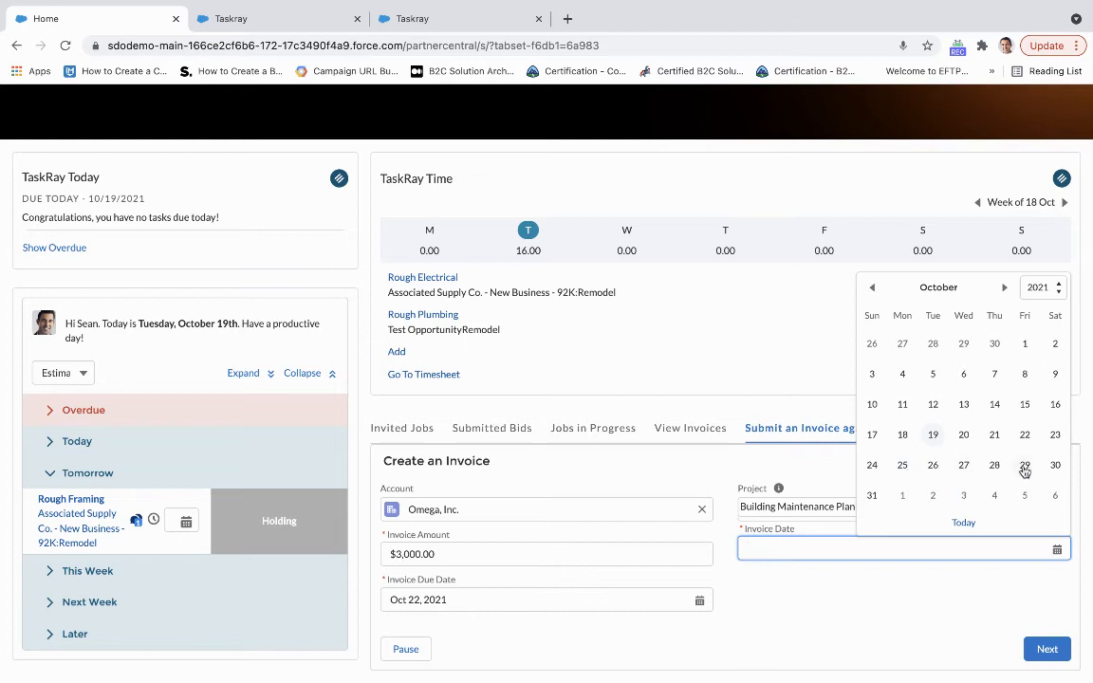
mouse_move(929, 447)
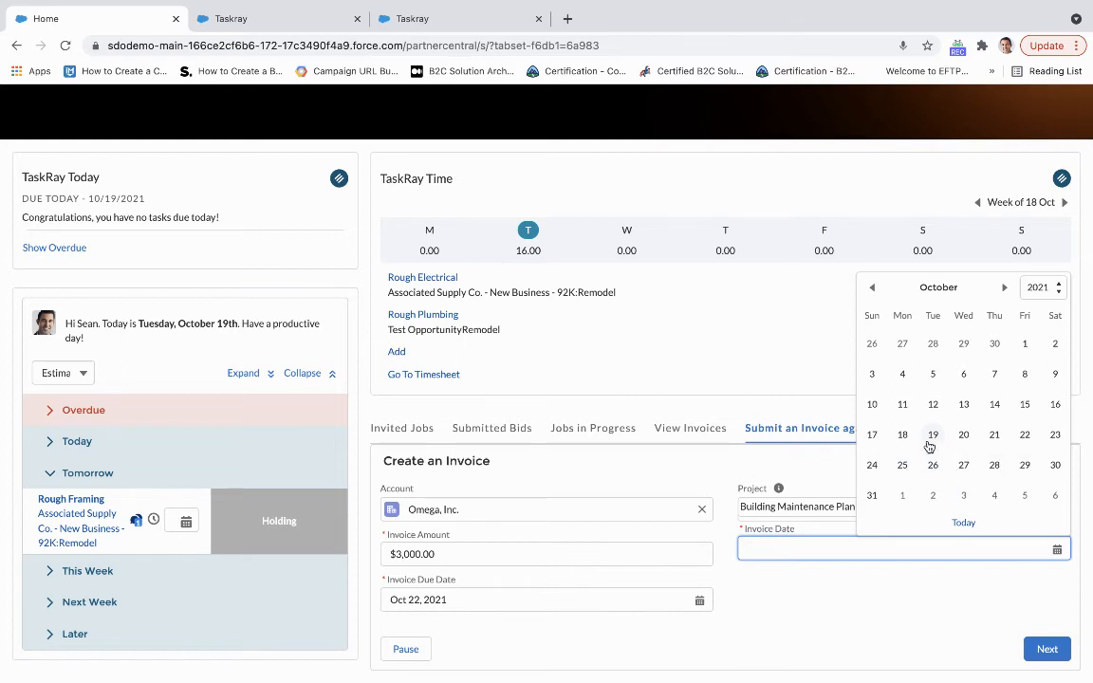
left_click(933, 434)
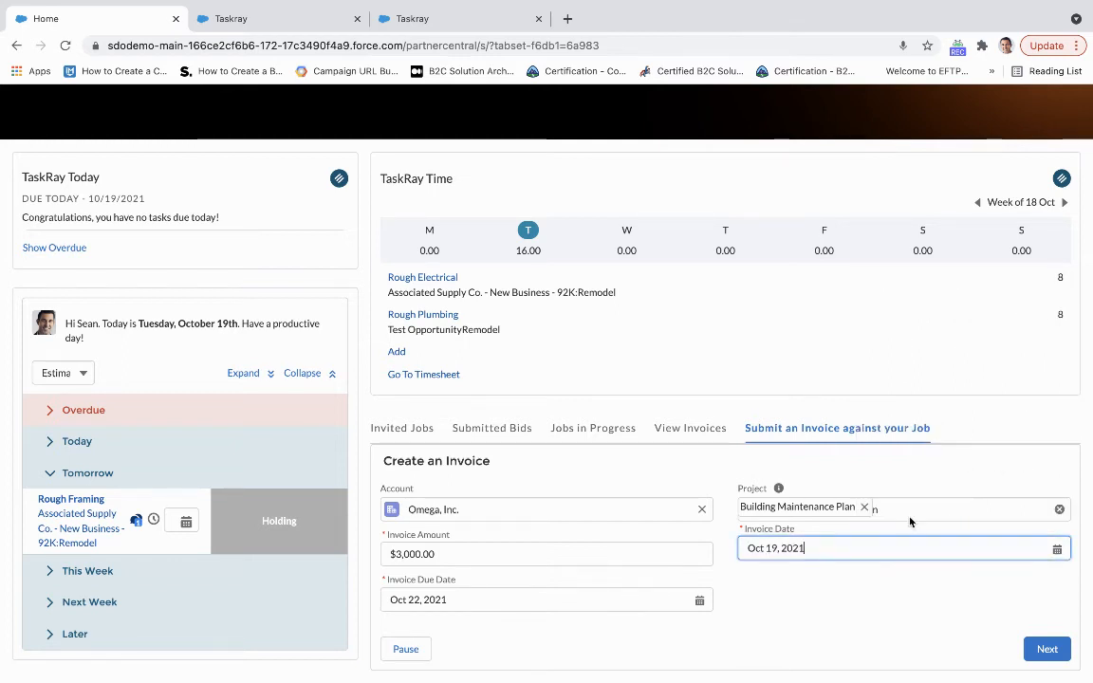
left_click(1047, 649)
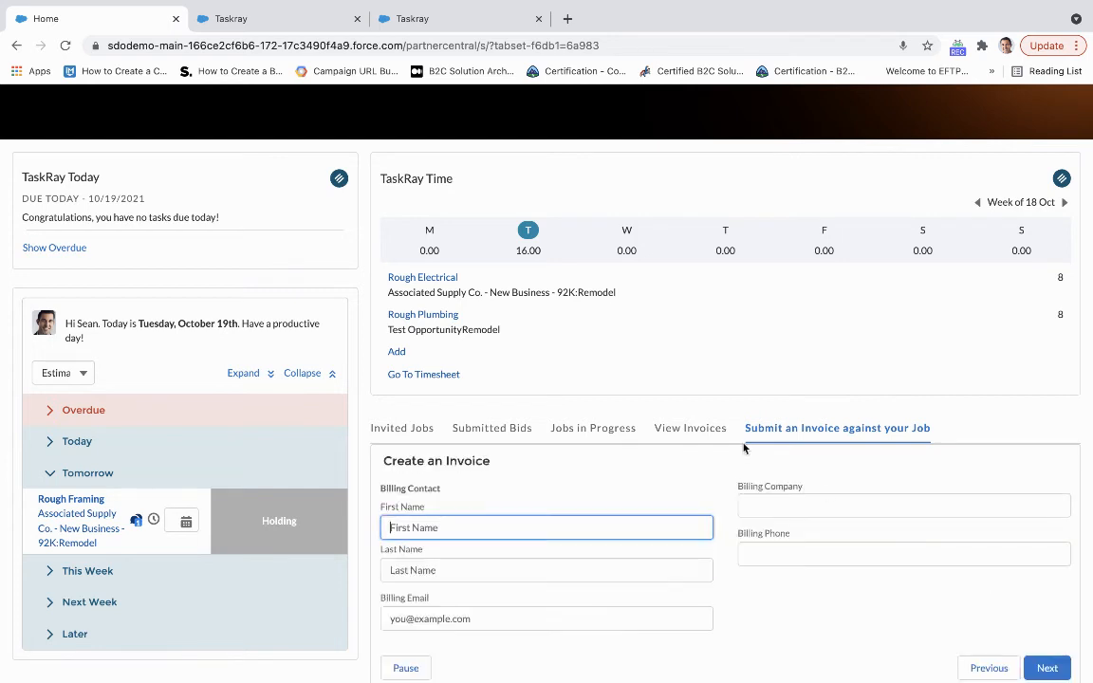
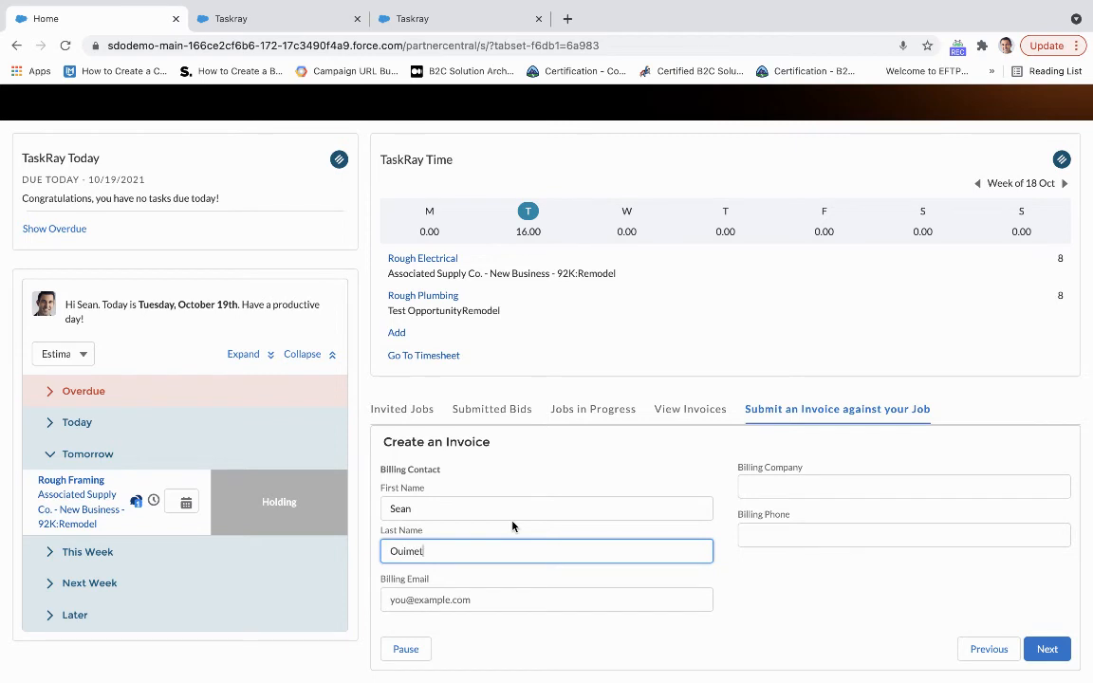
type("se")
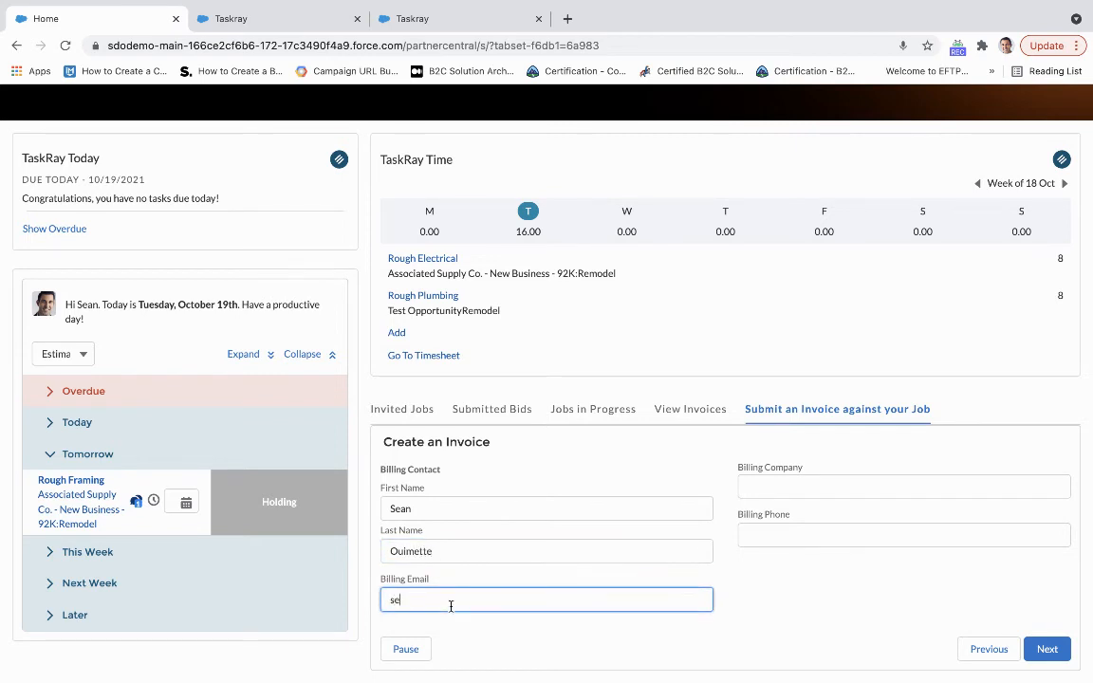
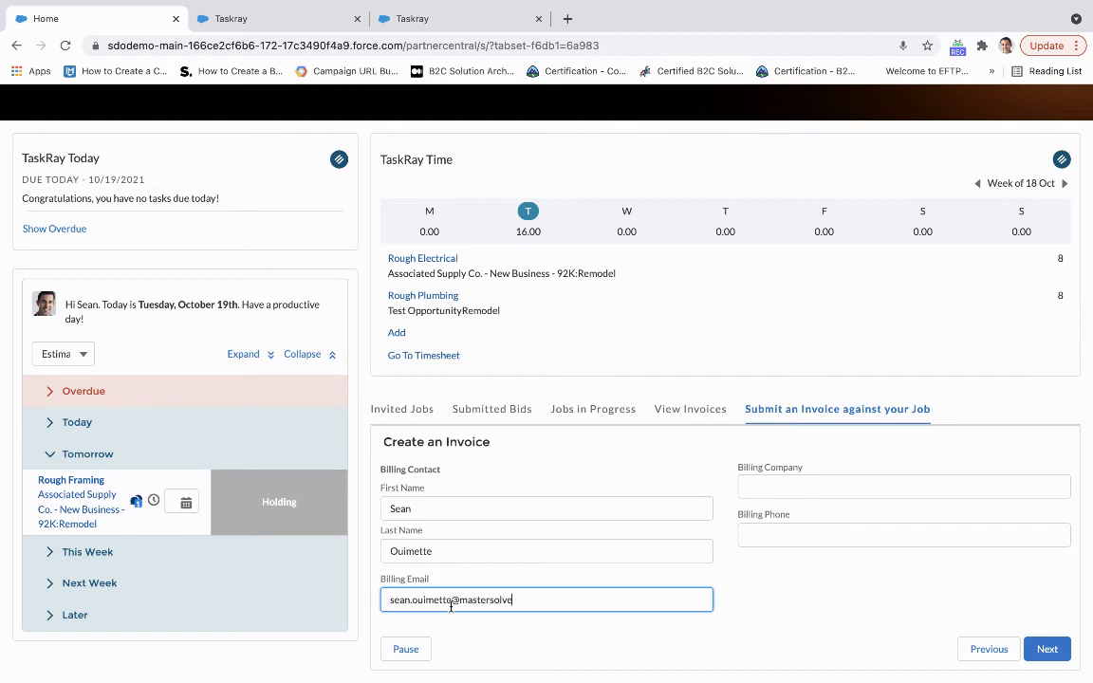
type("Mast")
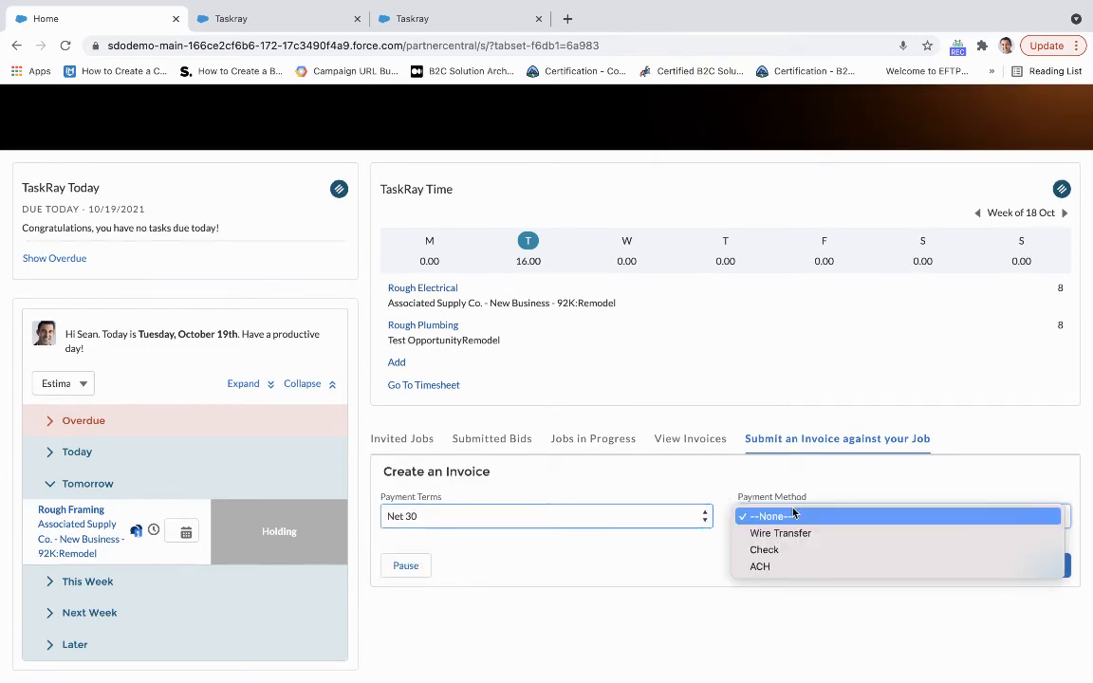
left_click(759, 567)
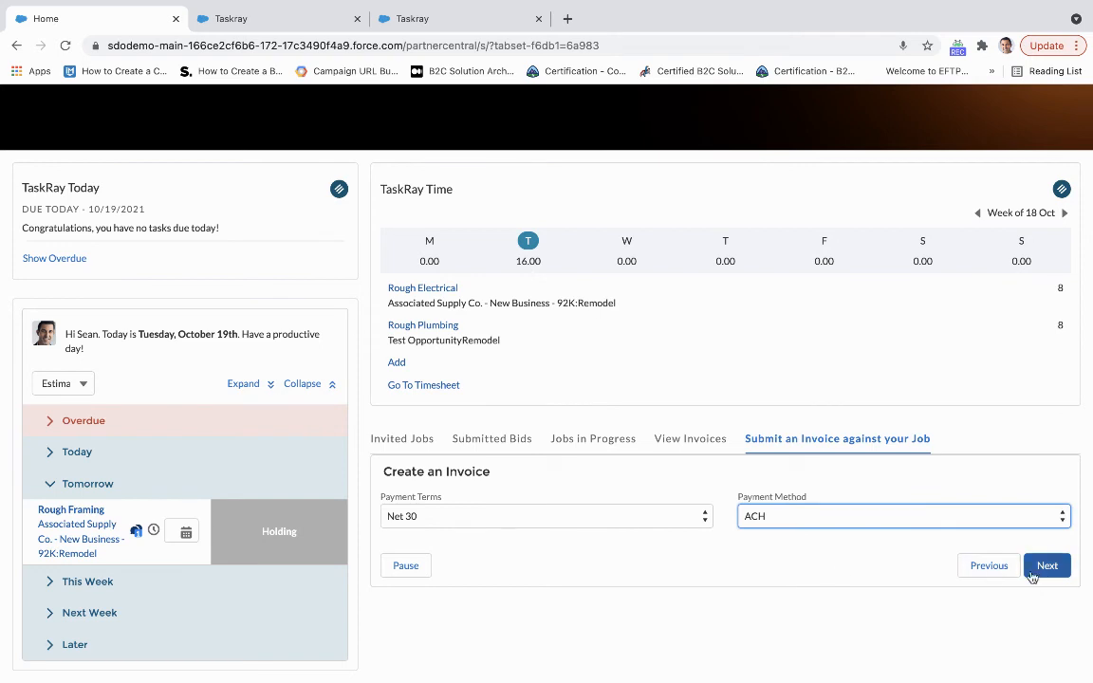
left_click(1047, 566)
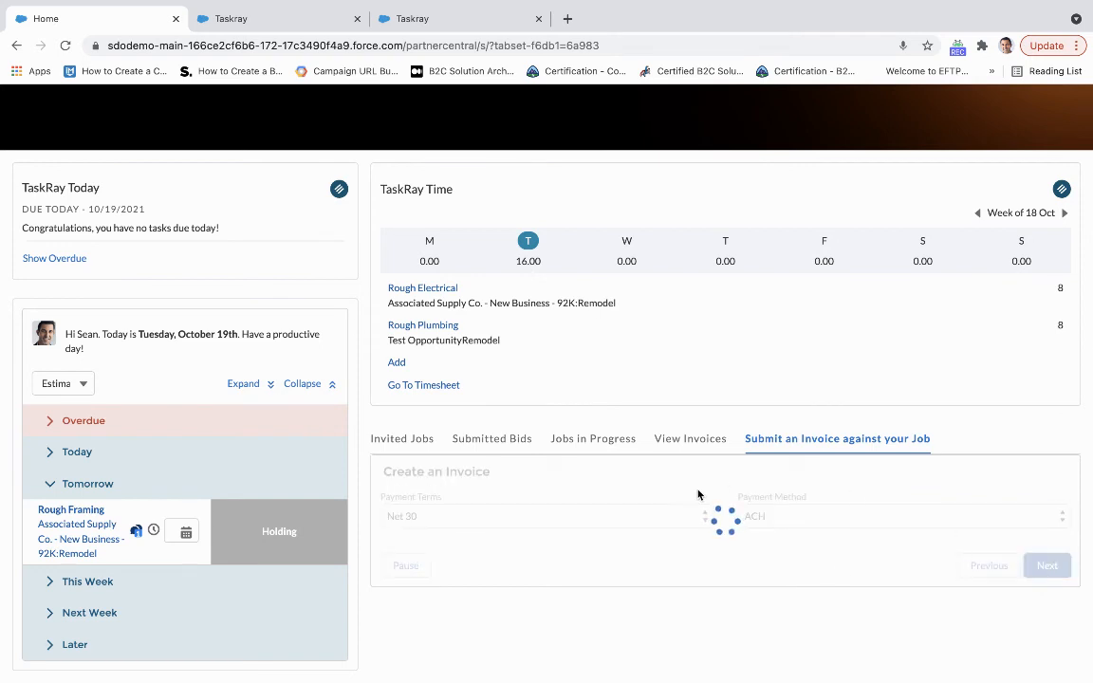
mouse_move(688, 502)
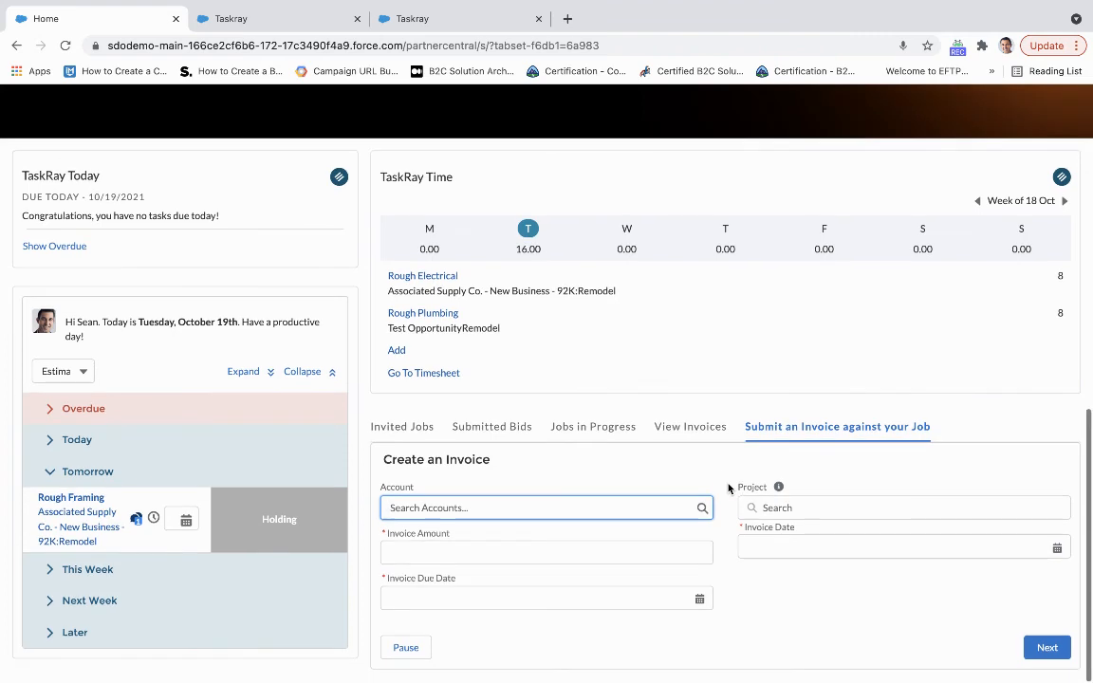
Open the full 12-item invoice list showing Invoice-111 dated 10/19/2021 for $3,000.00.
left_click(691, 427)
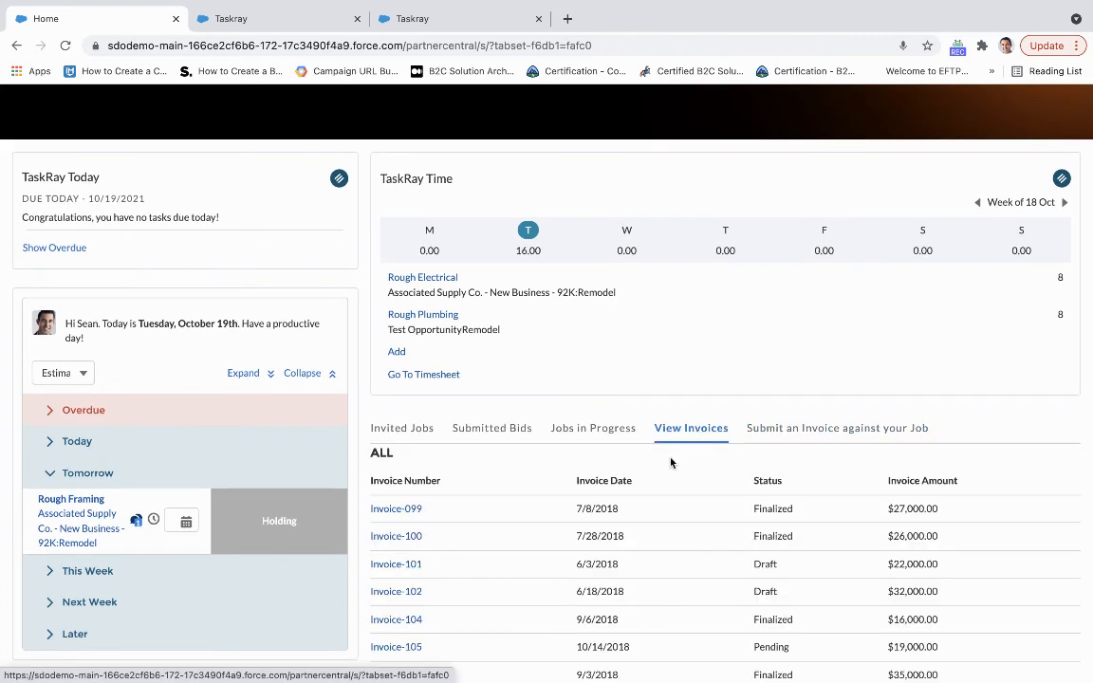
scroll("down", 3)
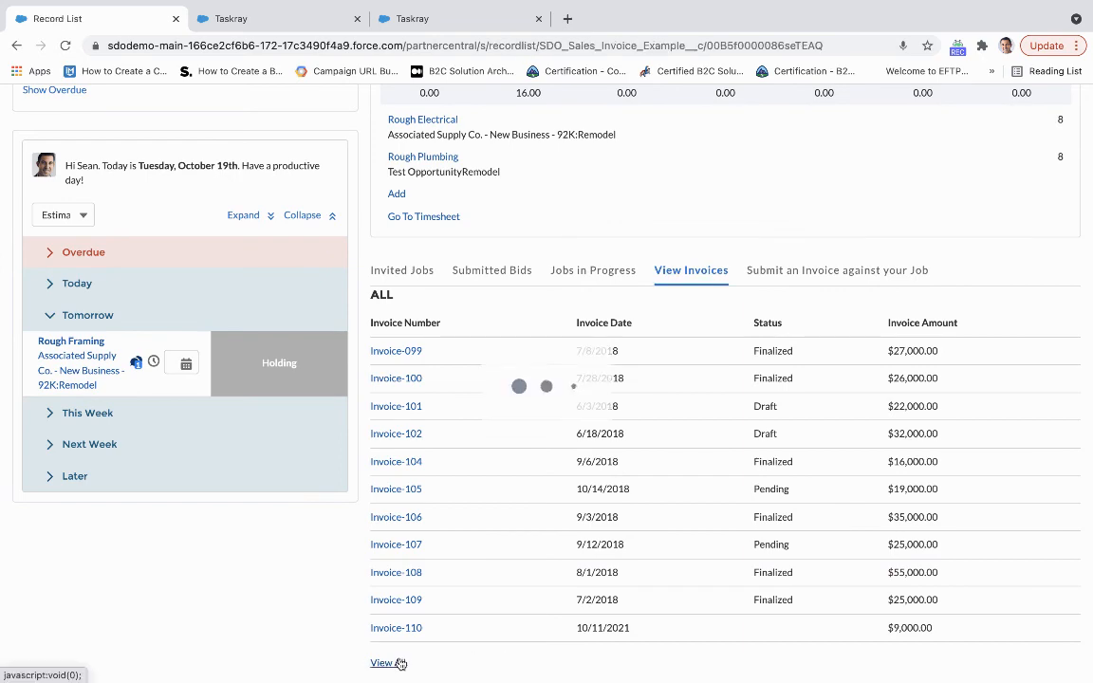
left_click(382, 662)
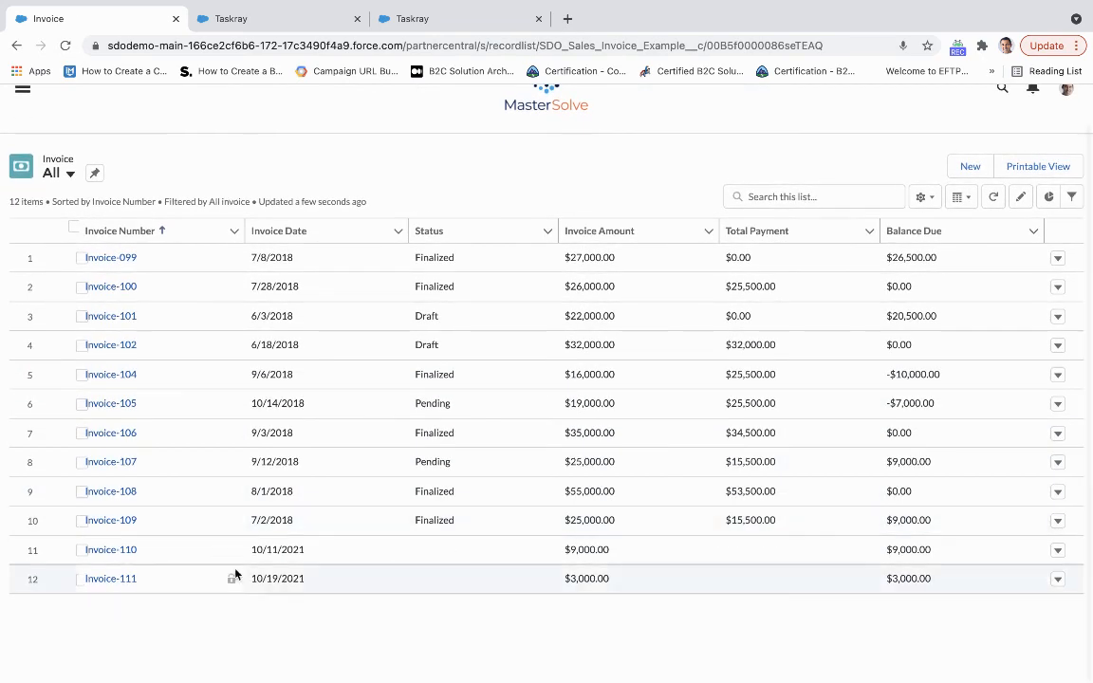
left_click(110, 577)
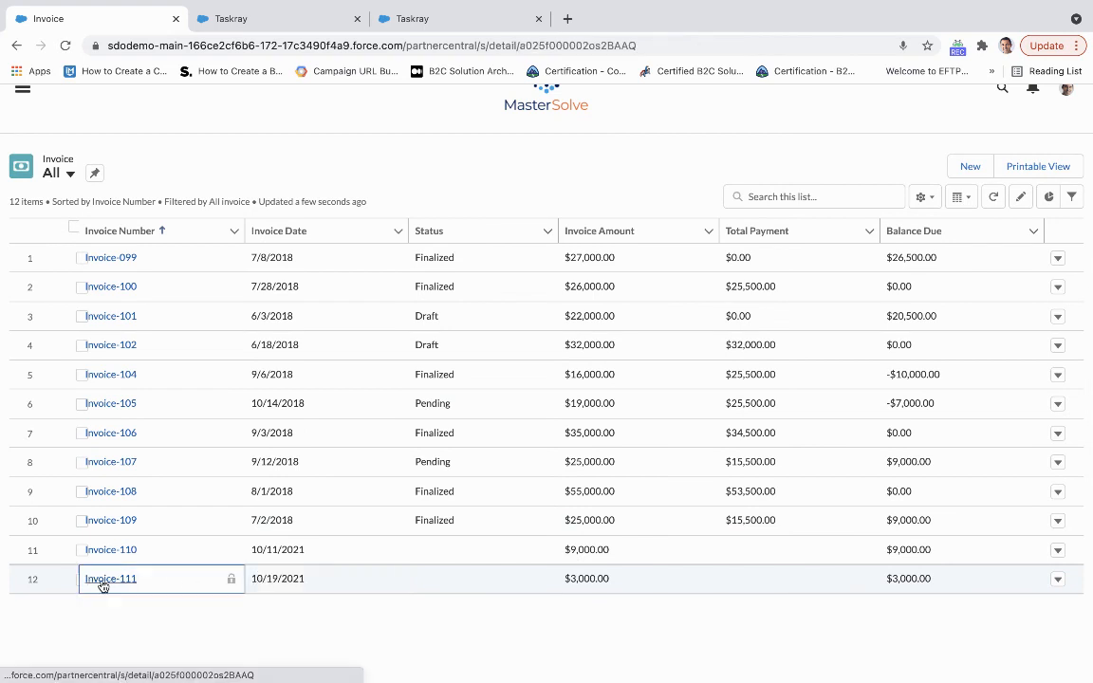
Open Invoice-111's detail page for Omega, Inc., $3,000 due 10/22/2021.
left_click(110, 578)
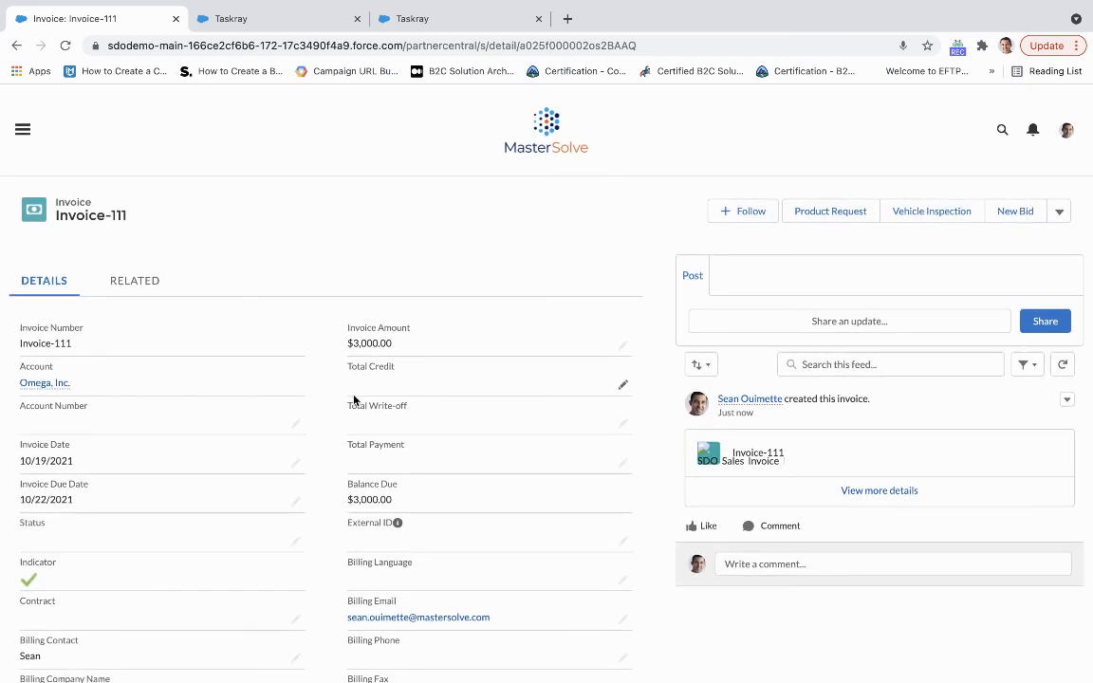
mouse_move(332, 233)
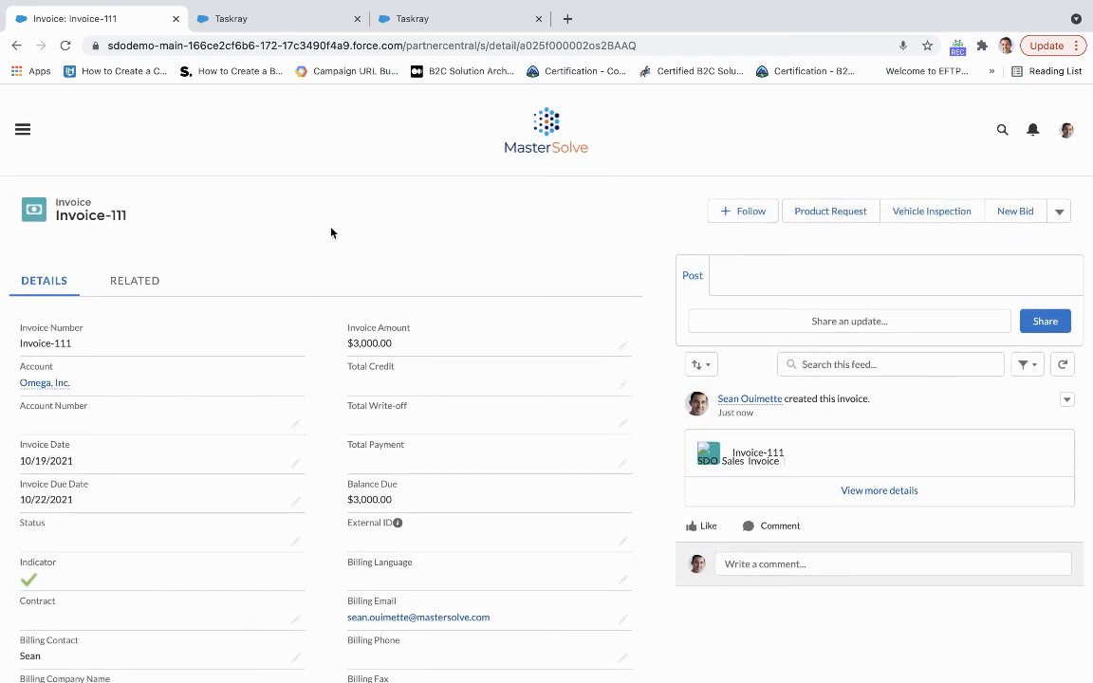
mouse_move(334, 226)
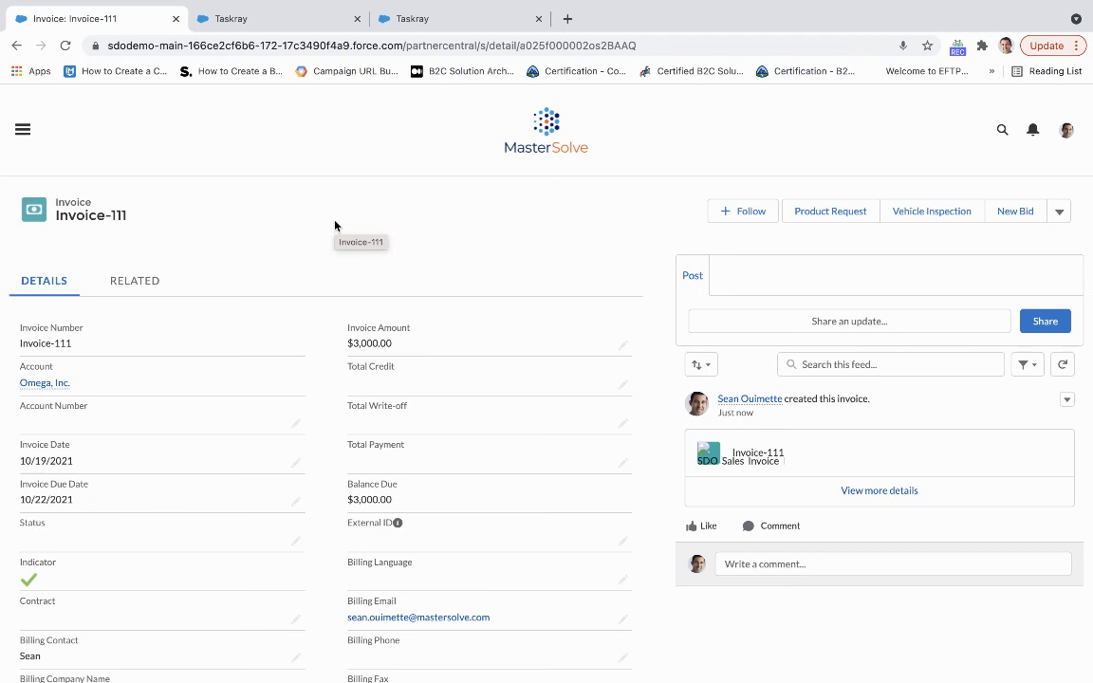
mouse_move(343, 224)
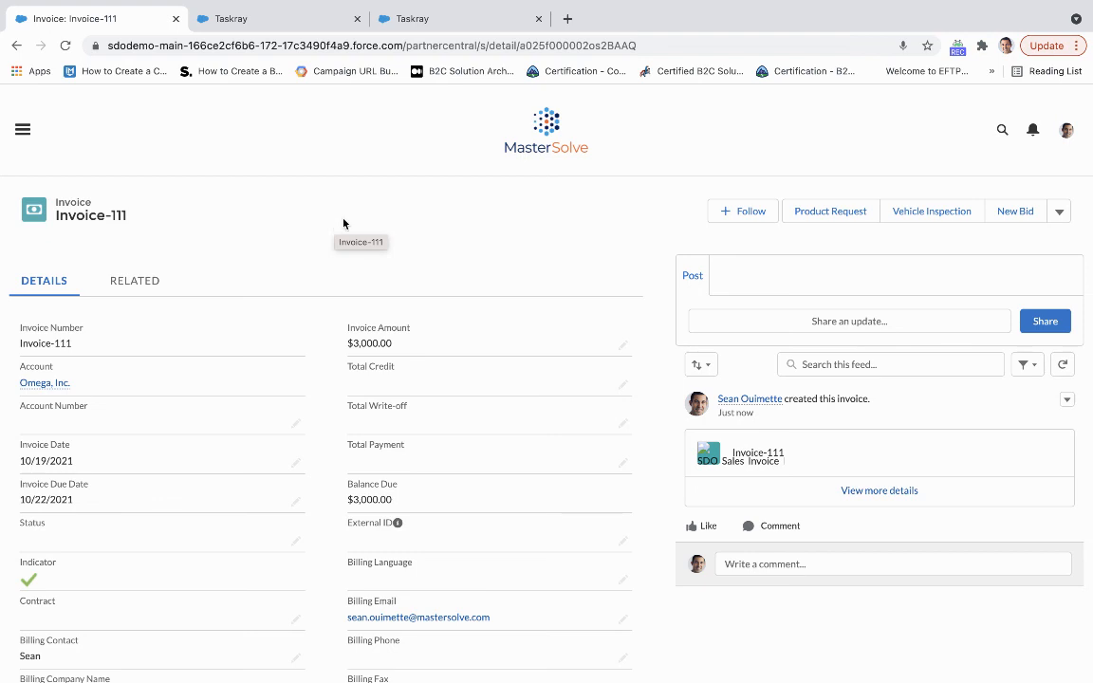